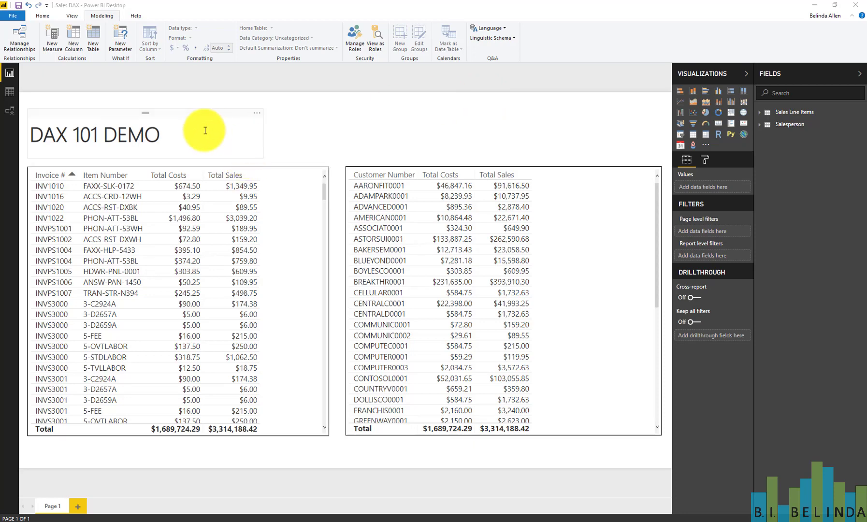
{"action": "mouse_move", "coordinate": [447, 123]}
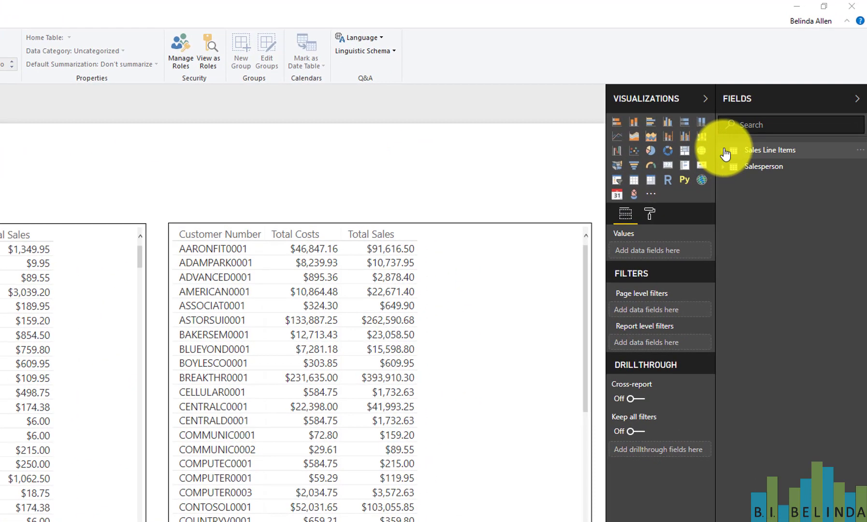
Step: Start a new calculated column on the Sales Line Items table from the Modeling tab
{"action": "left_click", "coordinate": [770, 149]}
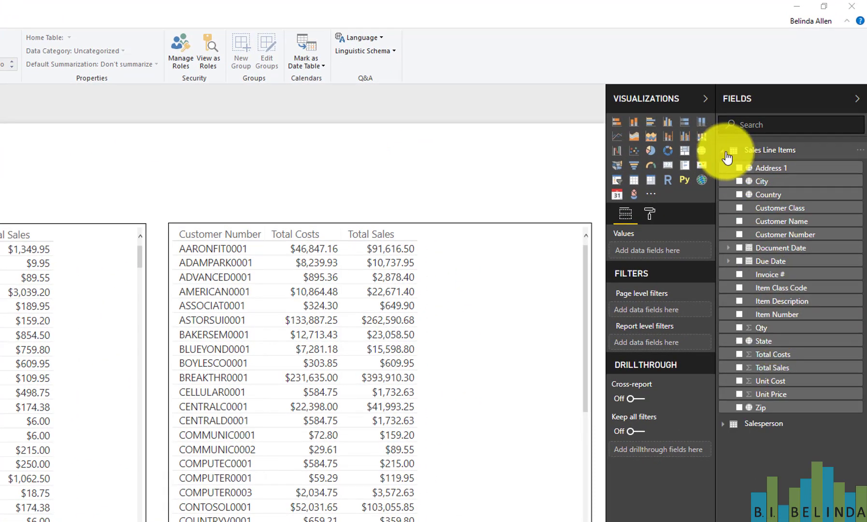
{"action": "left_click", "coordinate": [723, 423]}
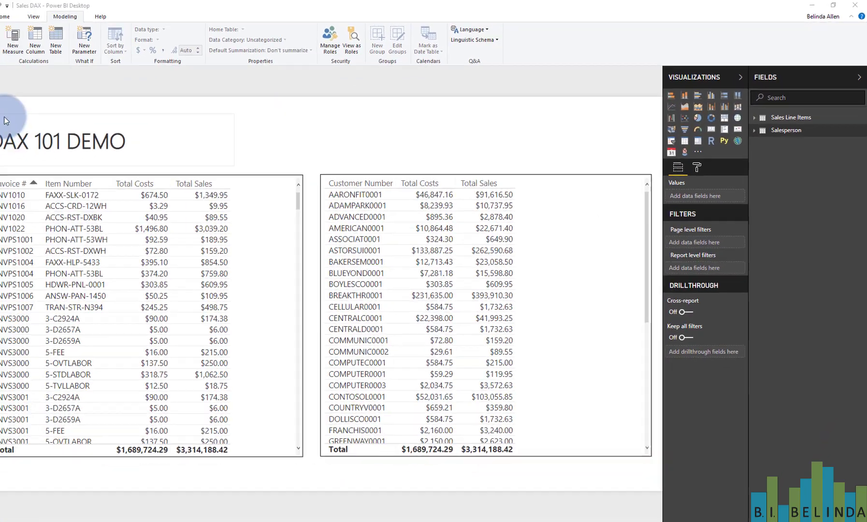
{"action": "left_click", "coordinate": [10, 111]}
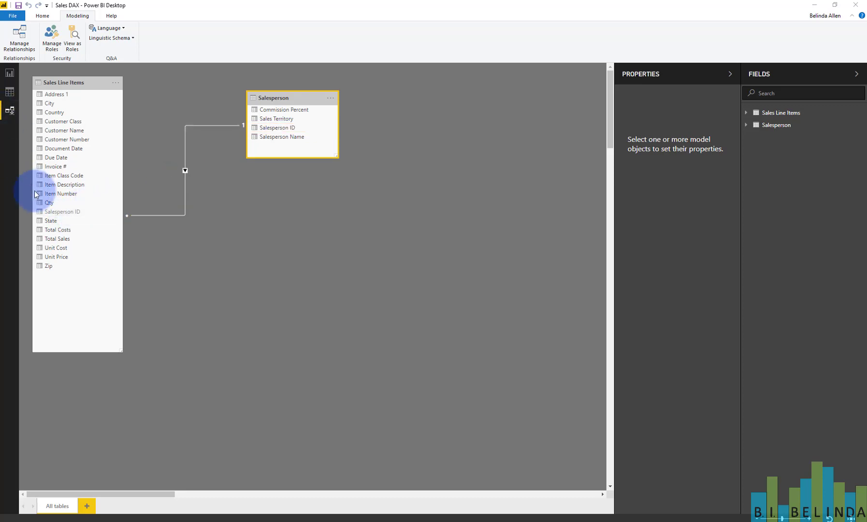
{"action": "mouse_move", "coordinate": [83, 191]}
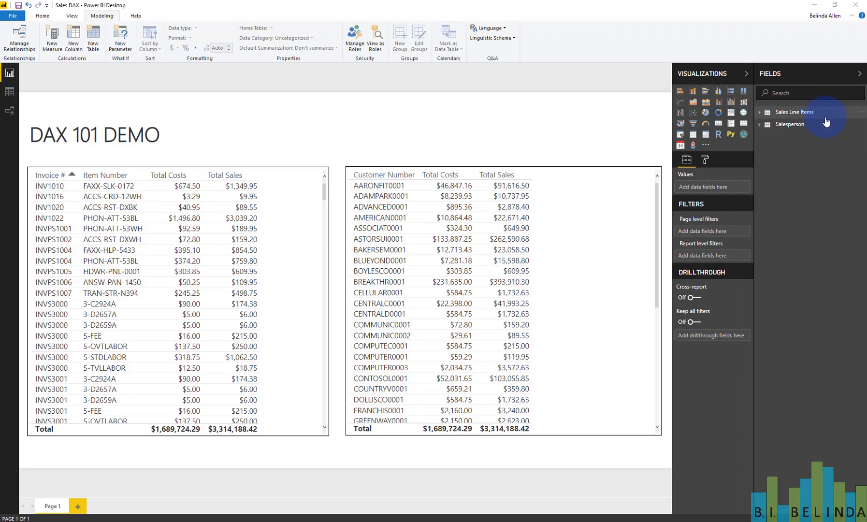
{"action": "mouse_move", "coordinate": [824, 148]}
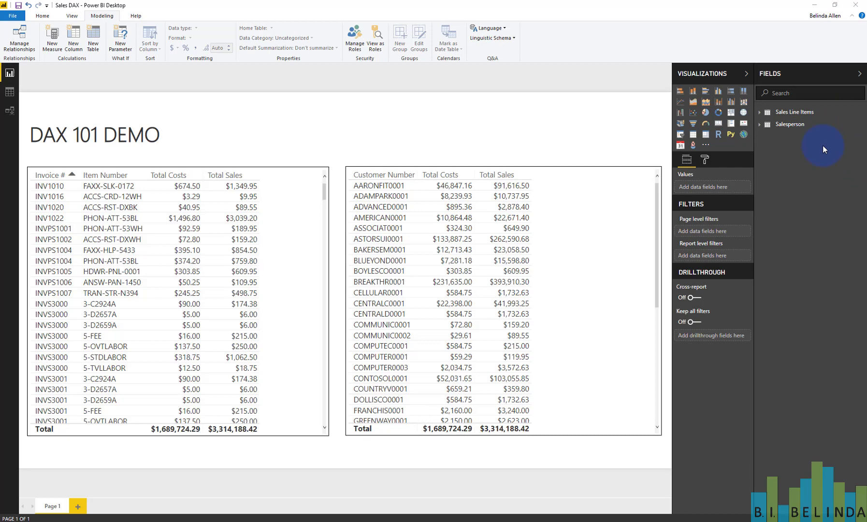
{"action": "mouse_move", "coordinate": [824, 145]}
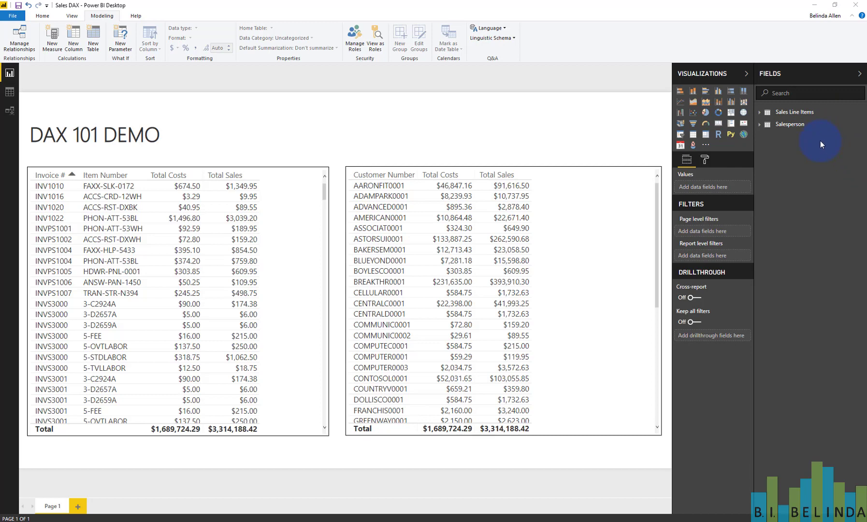
{"action": "mouse_move", "coordinate": [798, 141]}
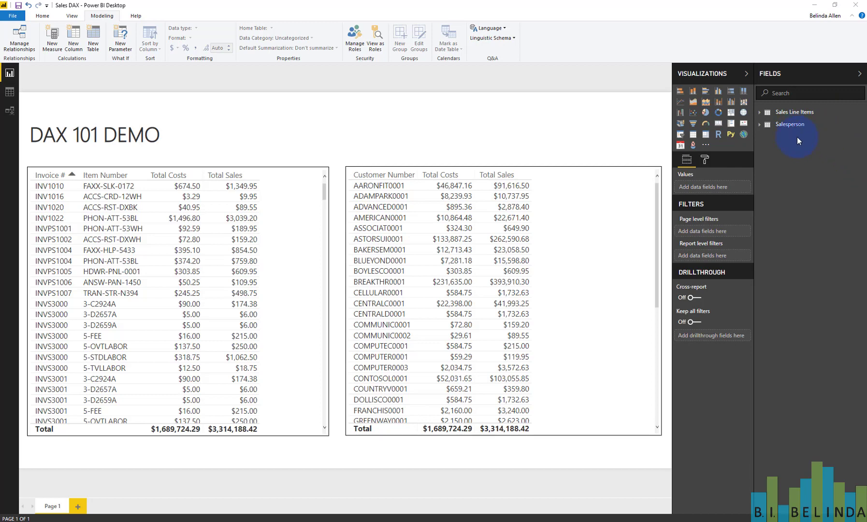
{"action": "mouse_move", "coordinate": [480, 131]}
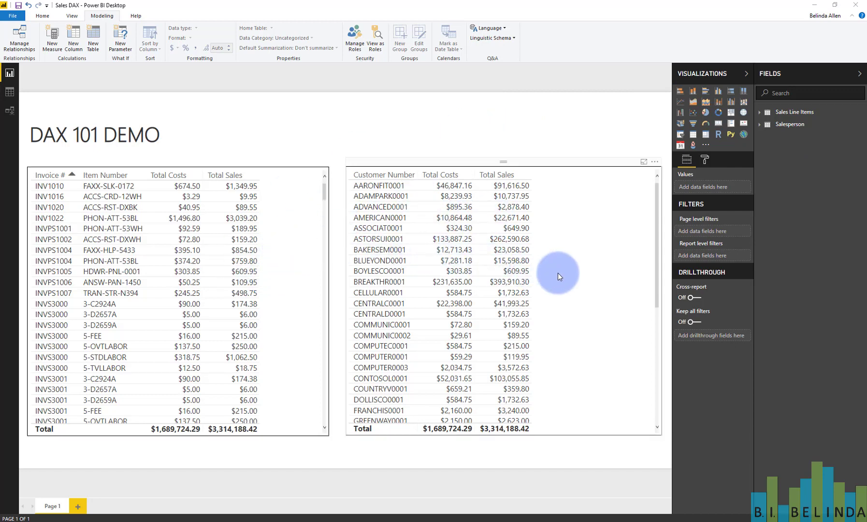
{"action": "mouse_move", "coordinate": [406, 291]}
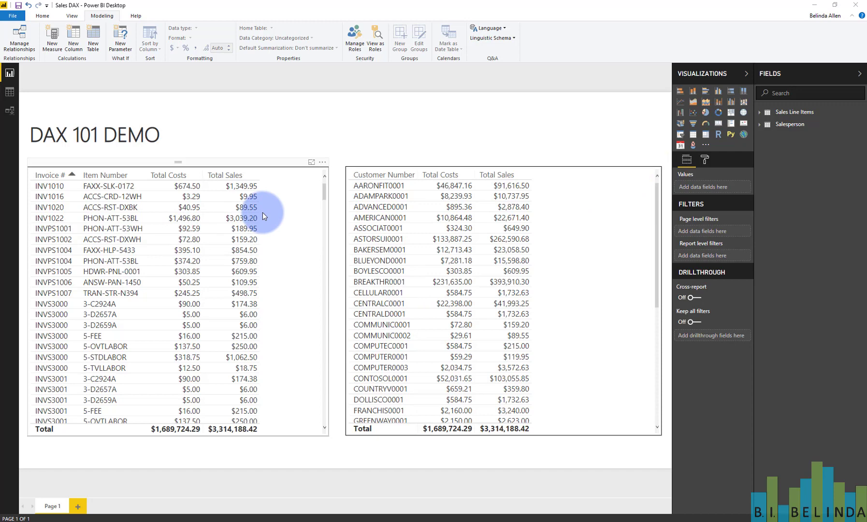
{"action": "mouse_move", "coordinate": [59, 204]}
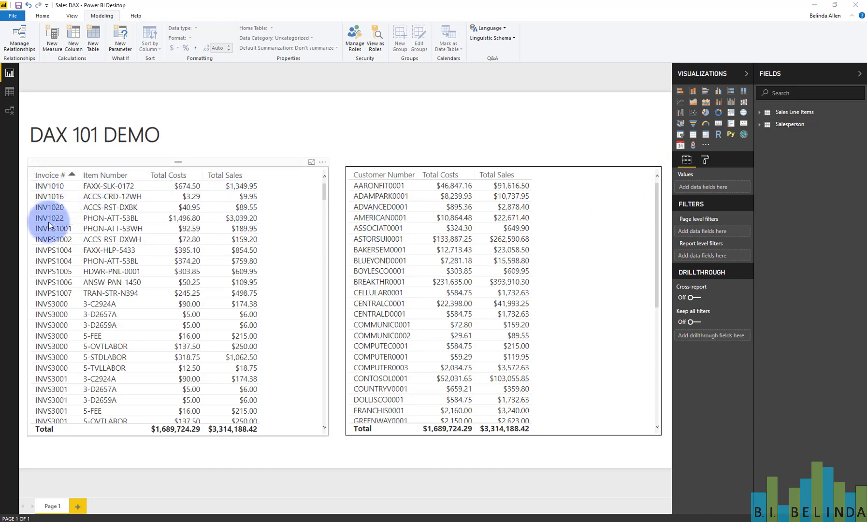
{"action": "mouse_move", "coordinate": [112, 240]}
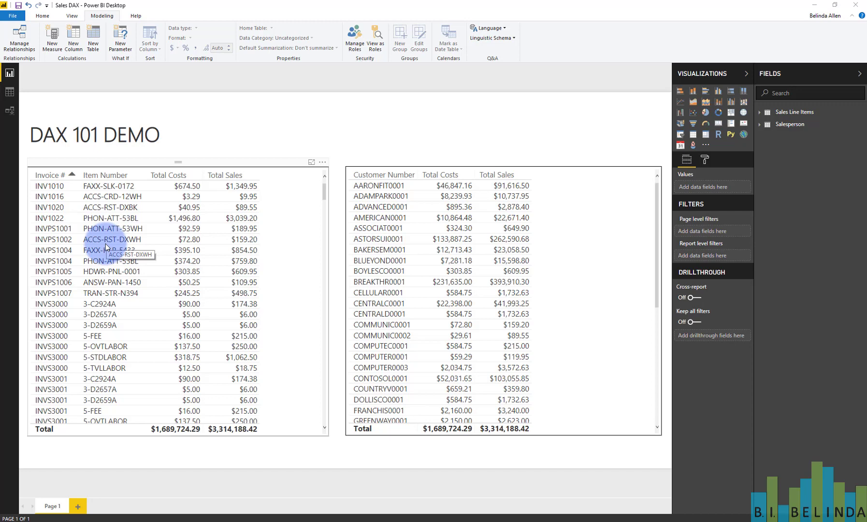
{"action": "mouse_move", "coordinate": [163, 291]}
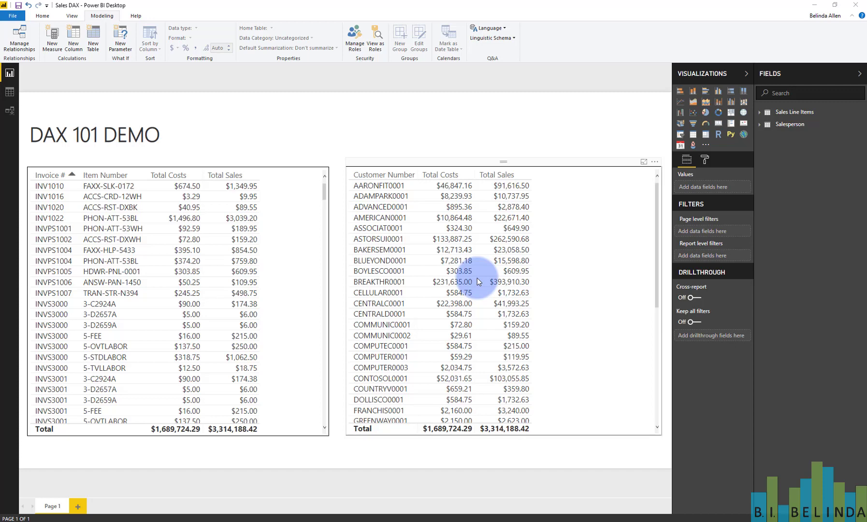
{"action": "mouse_move", "coordinate": [441, 178]}
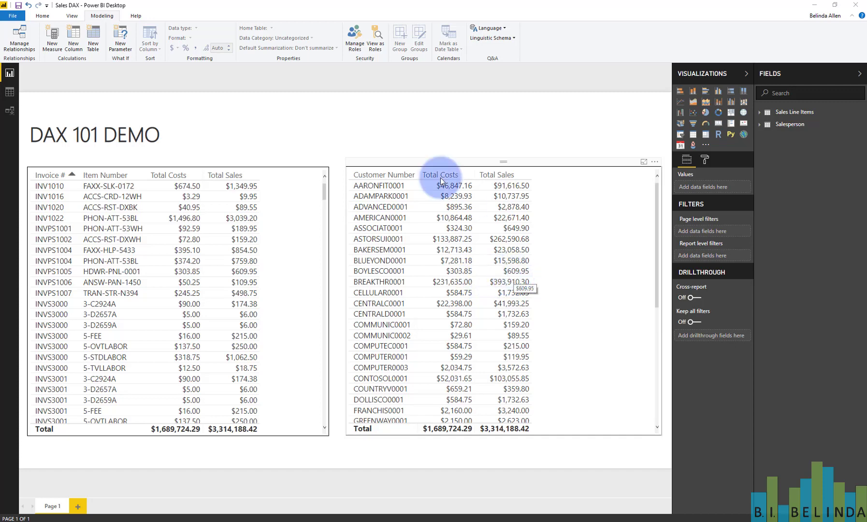
{"action": "mouse_move", "coordinate": [390, 209]}
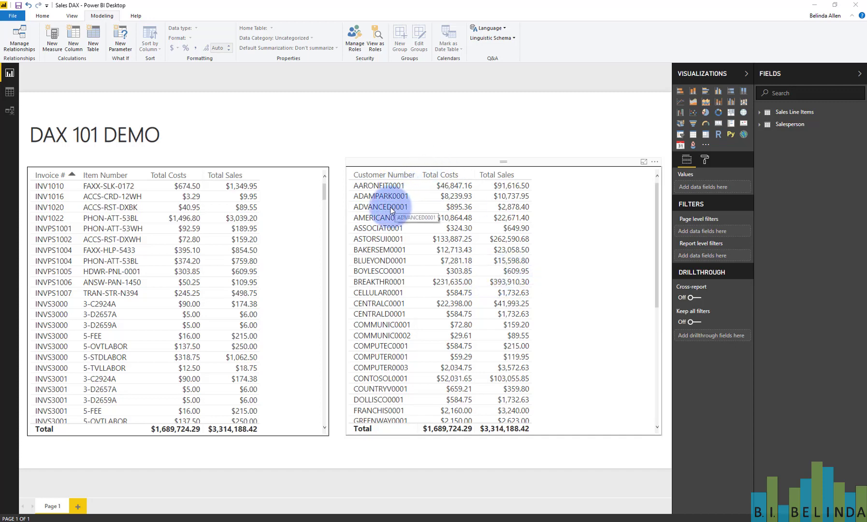
{"action": "mouse_move", "coordinate": [284, 218]}
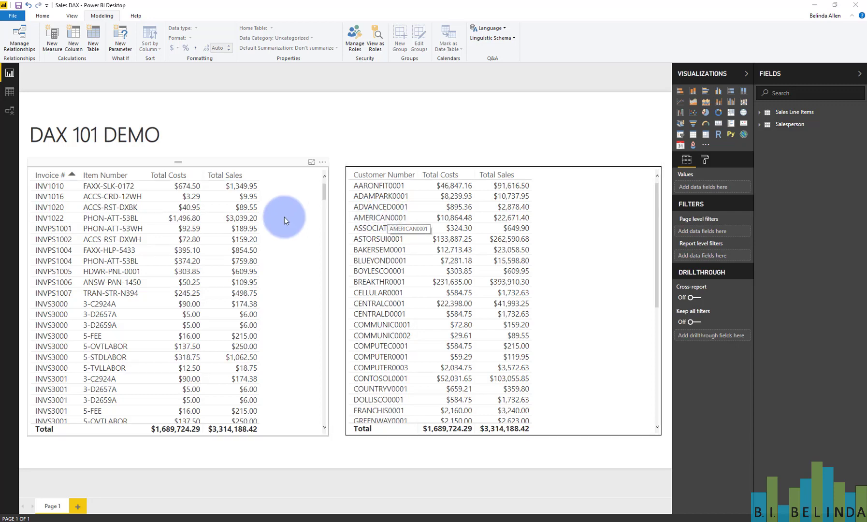
{"action": "mouse_move", "coordinate": [423, 431]}
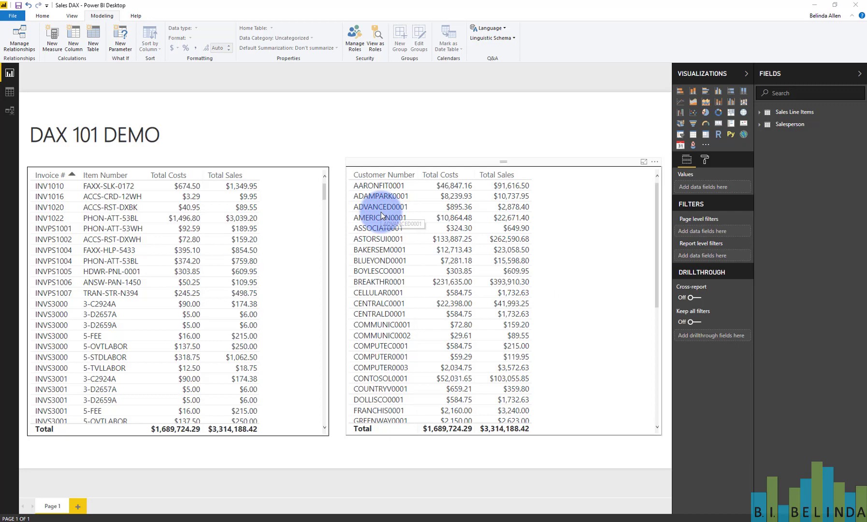
{"action": "mouse_move", "coordinate": [388, 335]}
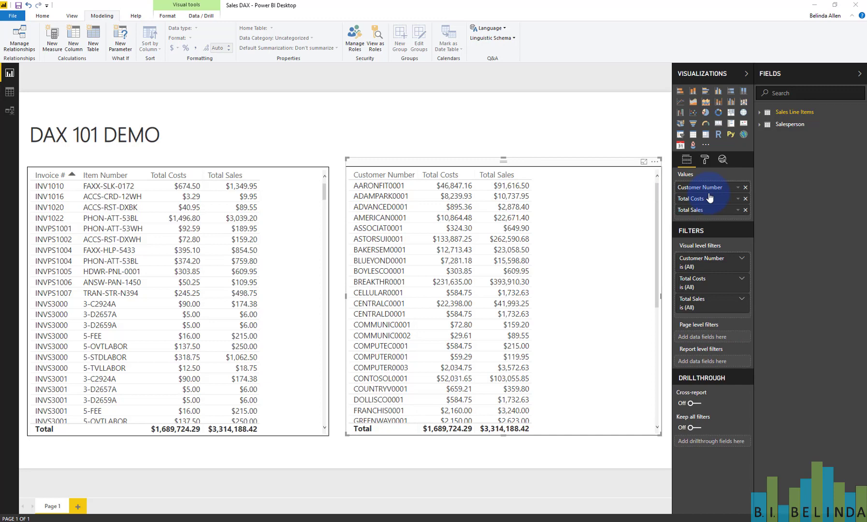
{"action": "mouse_move", "coordinate": [572, 122]}
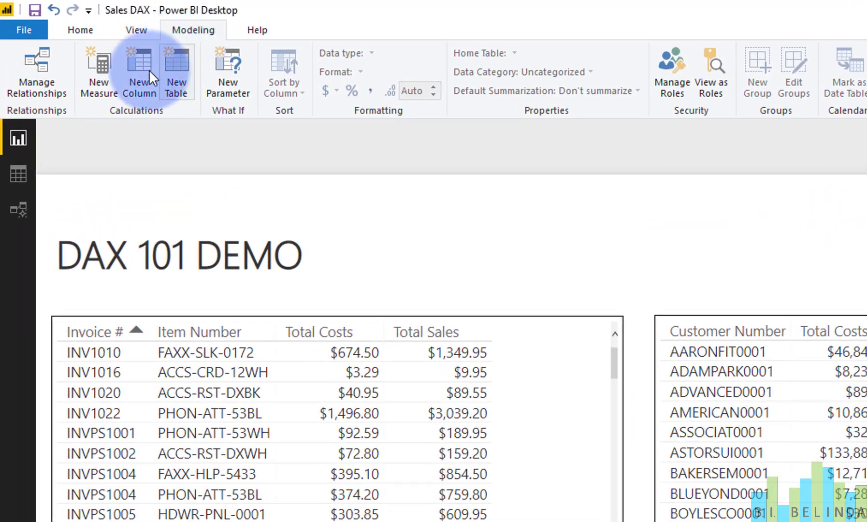
{"action": "mouse_move", "coordinate": [81, 126]}
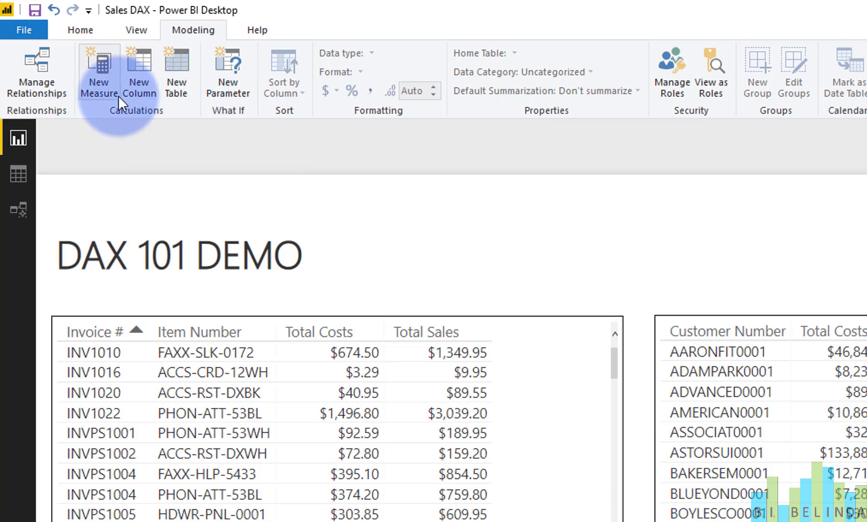
{"action": "mouse_move", "coordinate": [86, 70]}
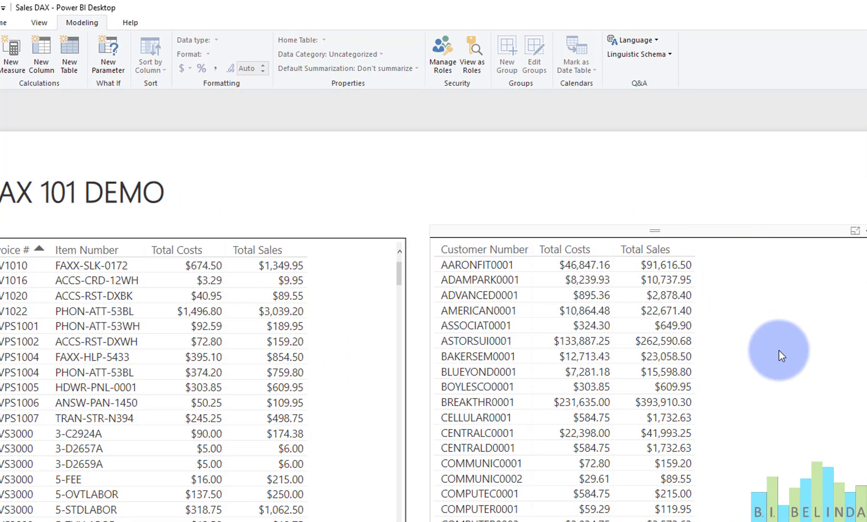
{"action": "mouse_move", "coordinate": [711, 347]}
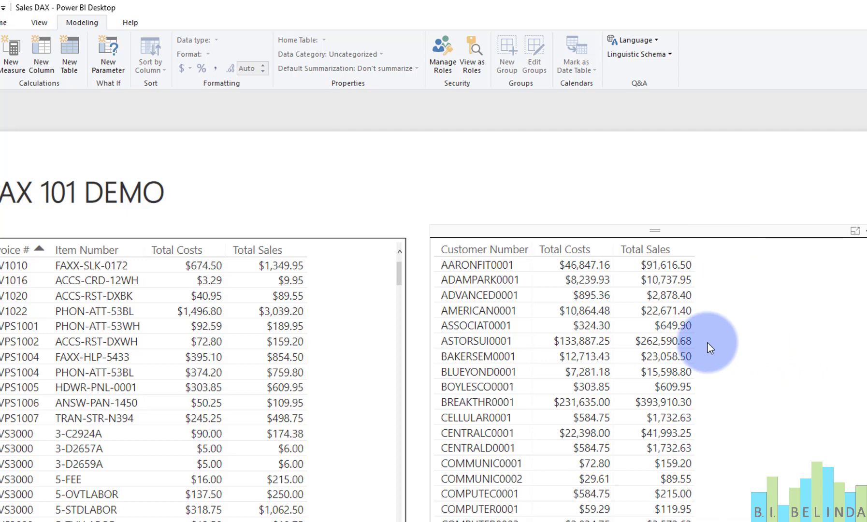
{"action": "mouse_move", "coordinate": [666, 286]}
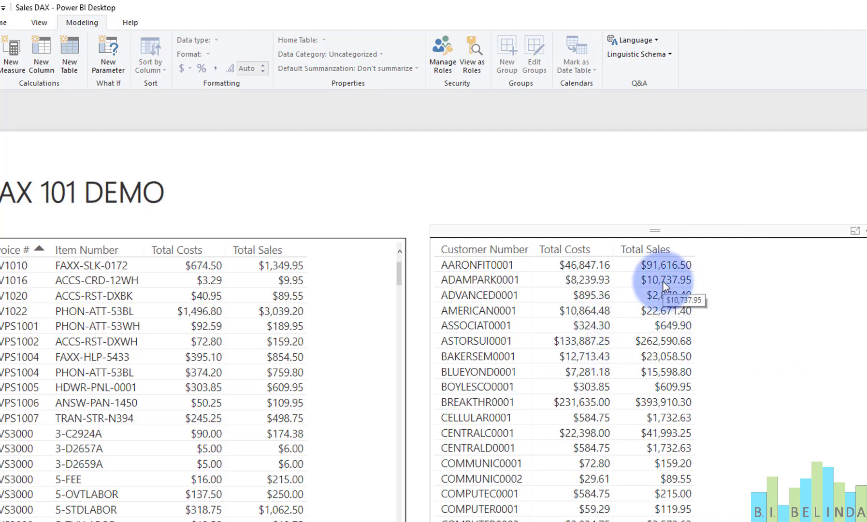
{"action": "mouse_move", "coordinate": [577, 301]}
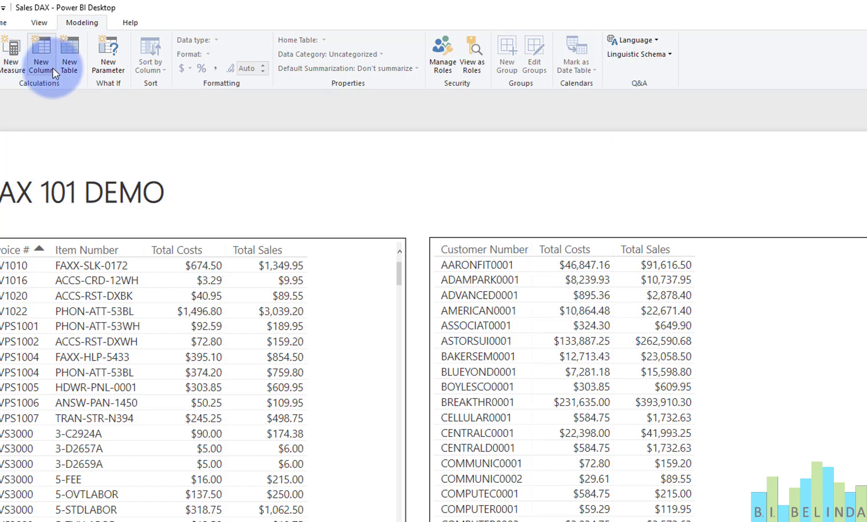
{"action": "mouse_move", "coordinate": [40, 54]}
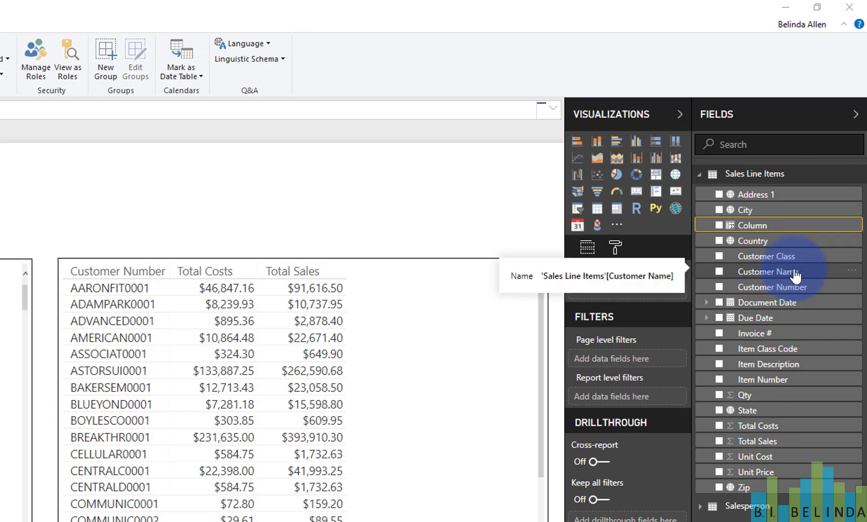
{"action": "mouse_move", "coordinate": [777, 230]}
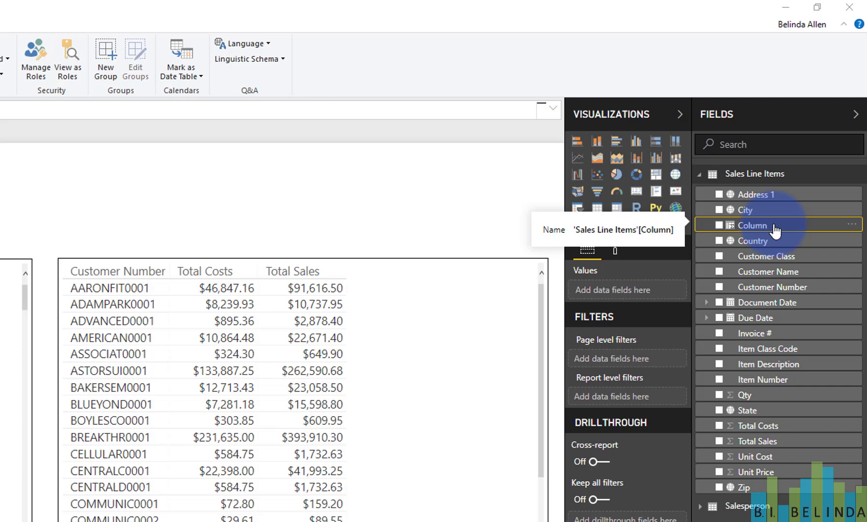
{"action": "mouse_move", "coordinate": [793, 231]}
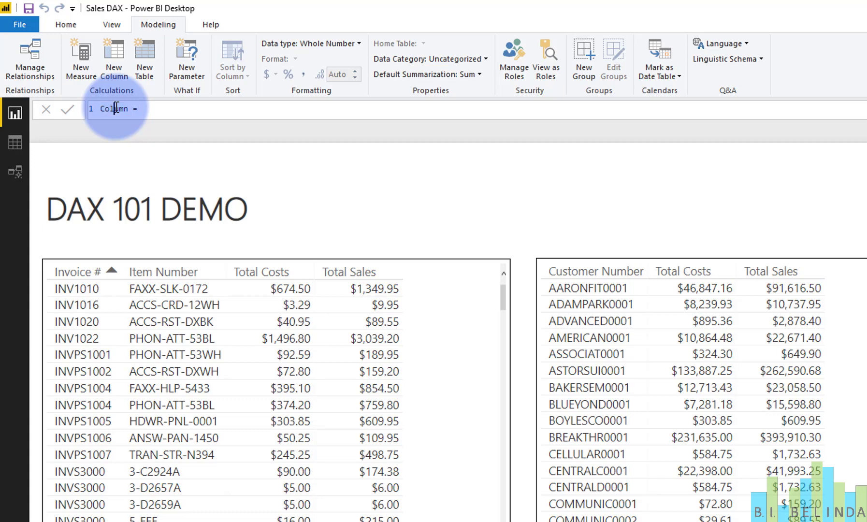
Step: Replace the default 'Column' name in the formula bar with 'Gross Margin'
{"action": "double_click", "coordinate": [114, 109]}
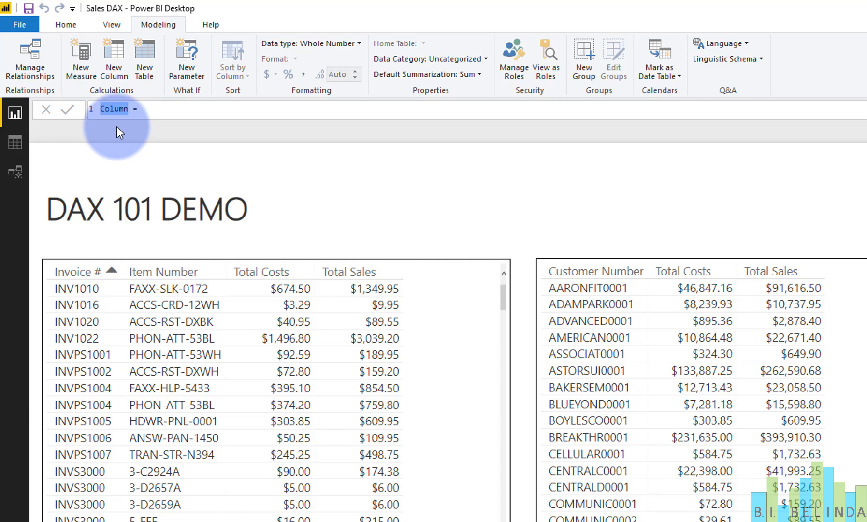
{"action": "type", "text": "Gross Margi"}
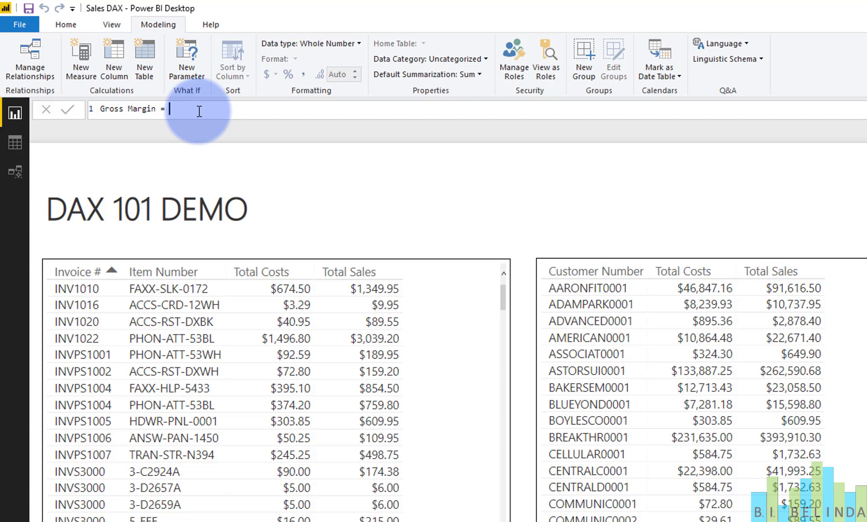
Step: Enter 'total' after the equals sign to bring up the Total Sales suggestion
{"action": "type", "text": "t"}
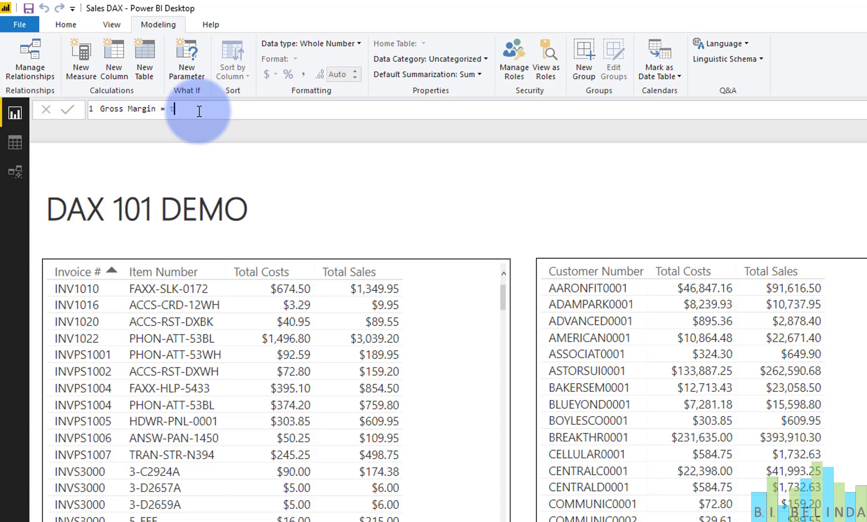
{"action": "type", "text": "tota"}
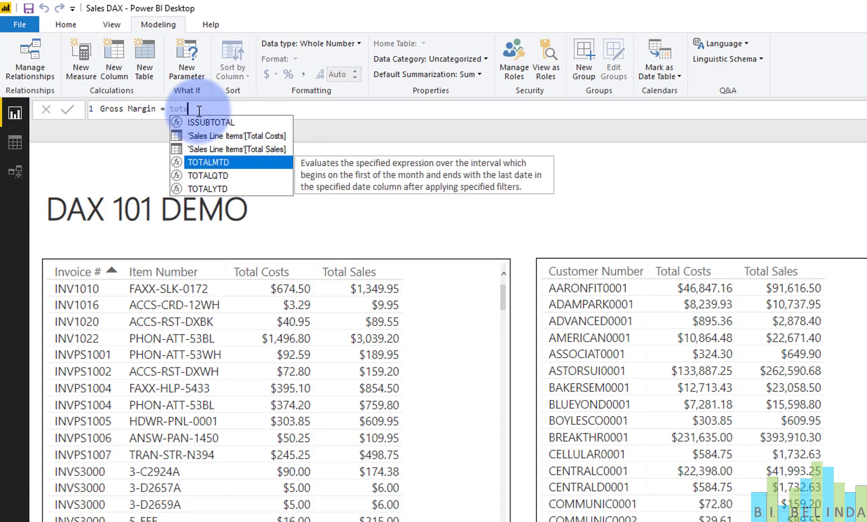
{"action": "type", "text": "l"}
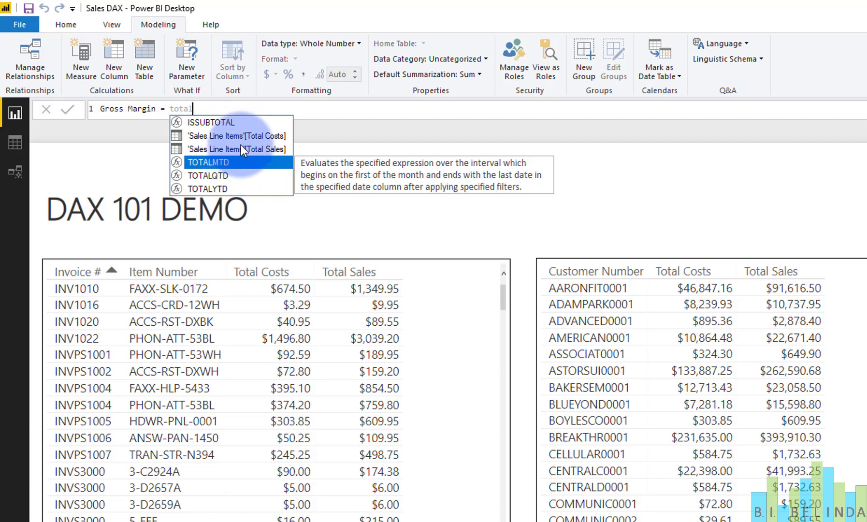
{"action": "mouse_move", "coordinate": [243, 162]}
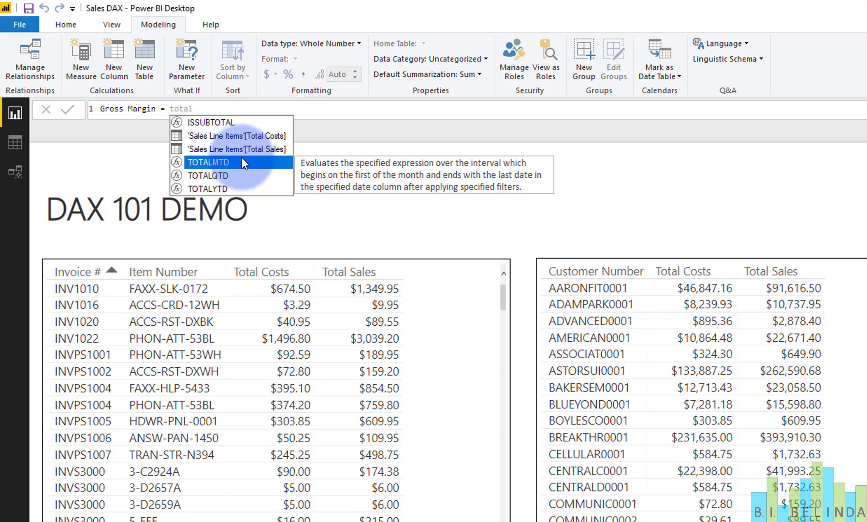
{"action": "mouse_move", "coordinate": [241, 156]}
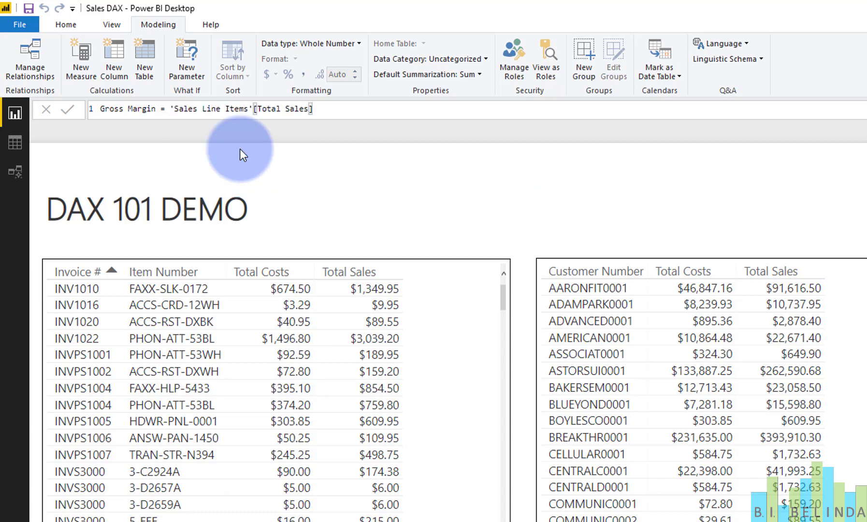
{"action": "mouse_move", "coordinate": [214, 128]}
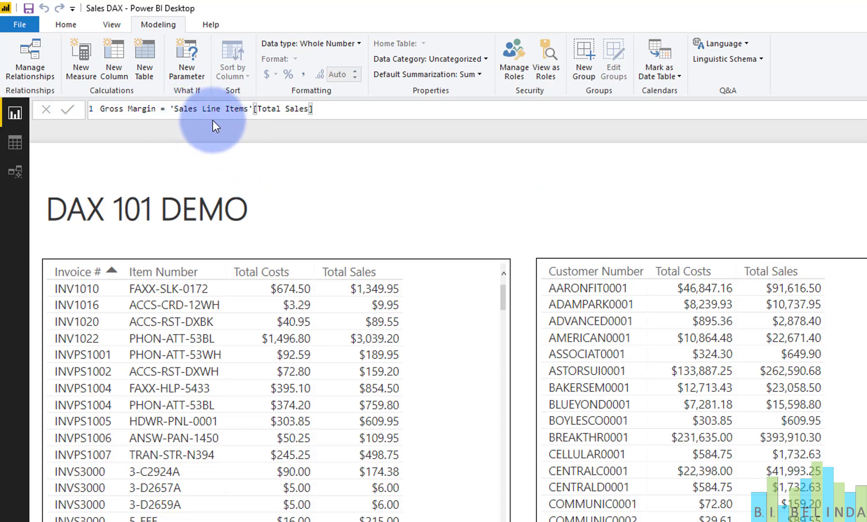
{"action": "mouse_move", "coordinate": [197, 128]}
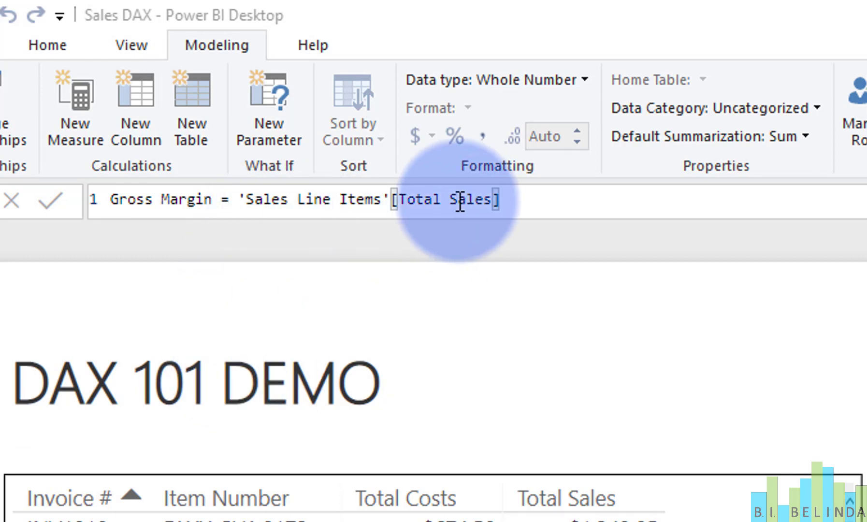
{"action": "mouse_move", "coordinate": [528, 270]}
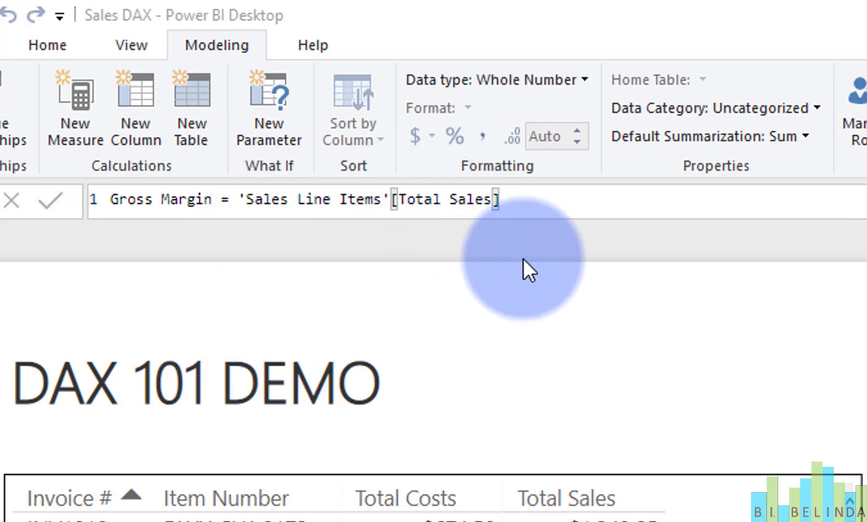
{"action": "mouse_move", "coordinate": [437, 247]}
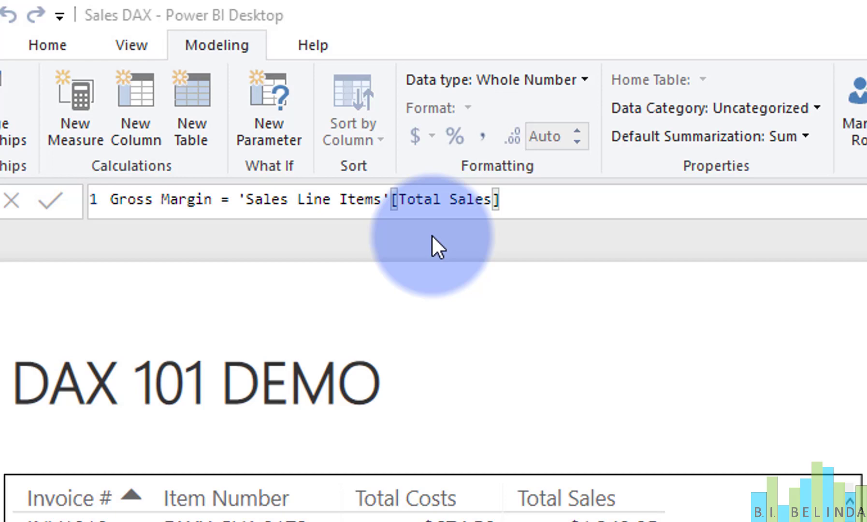
{"action": "mouse_move", "coordinate": [639, 268]}
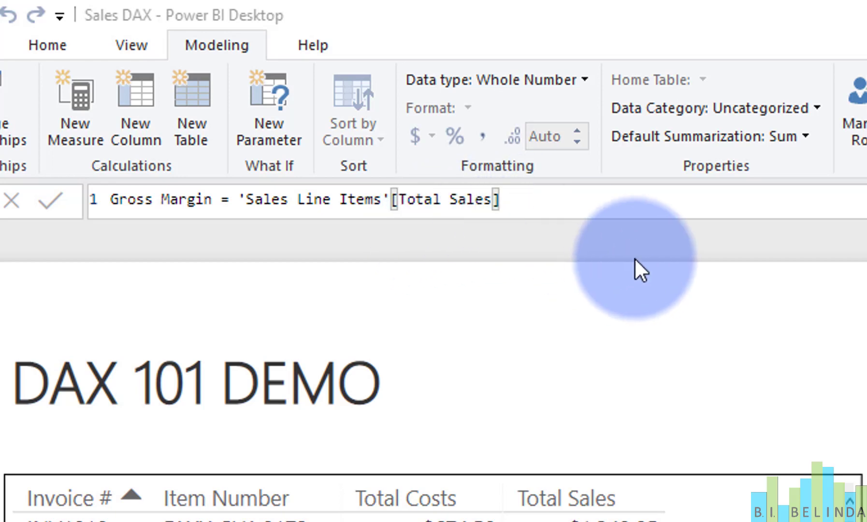
{"action": "mouse_move", "coordinate": [276, 228]}
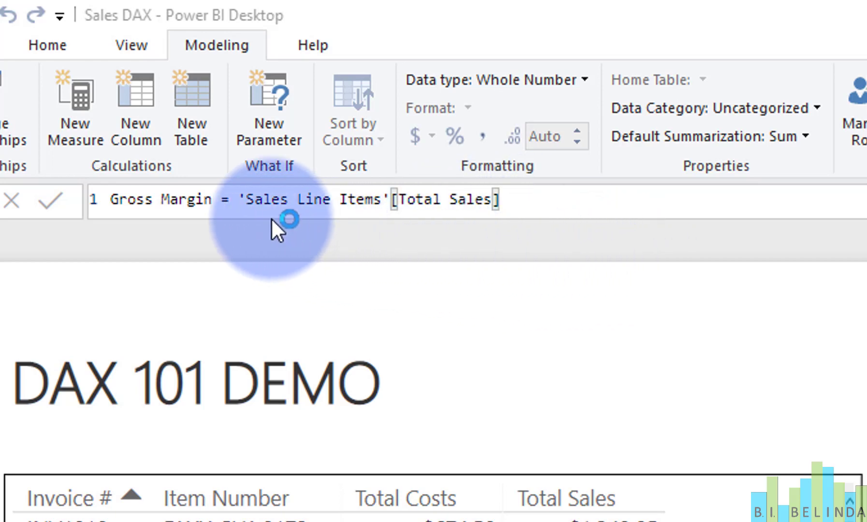
{"action": "mouse_move", "coordinate": [362, 232]}
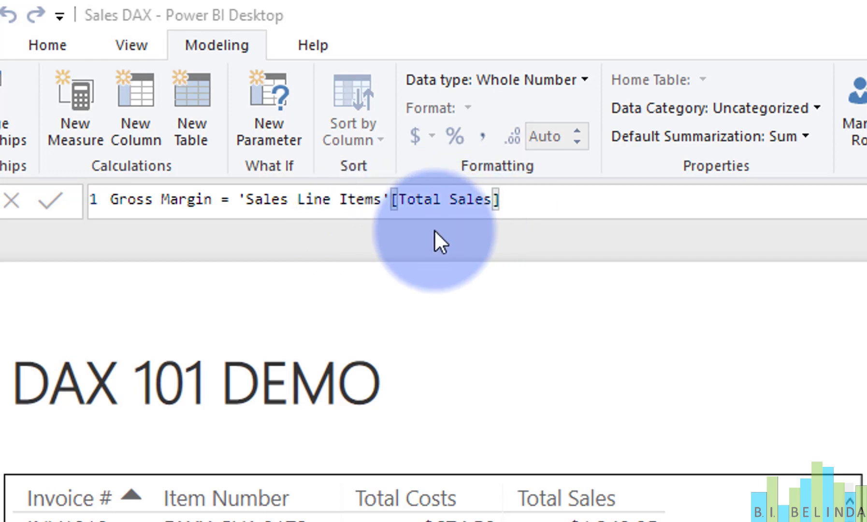
{"action": "mouse_move", "coordinate": [470, 247]}
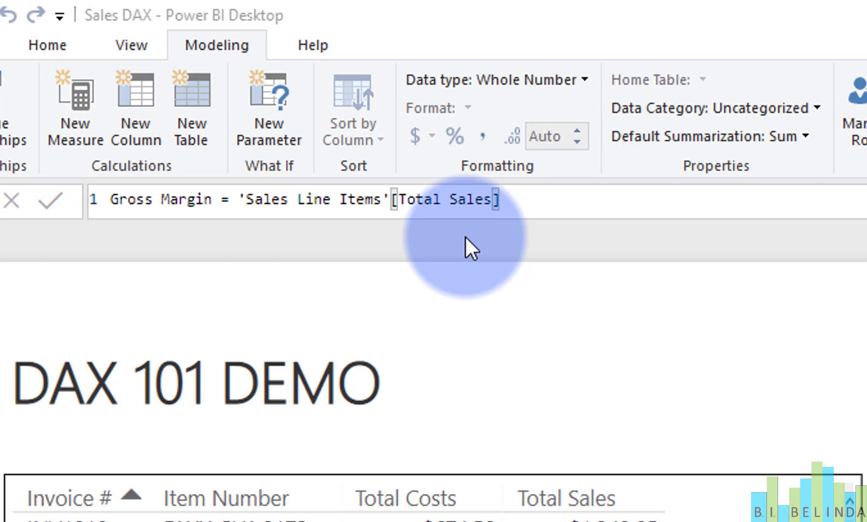
{"action": "mouse_move", "coordinate": [328, 240]}
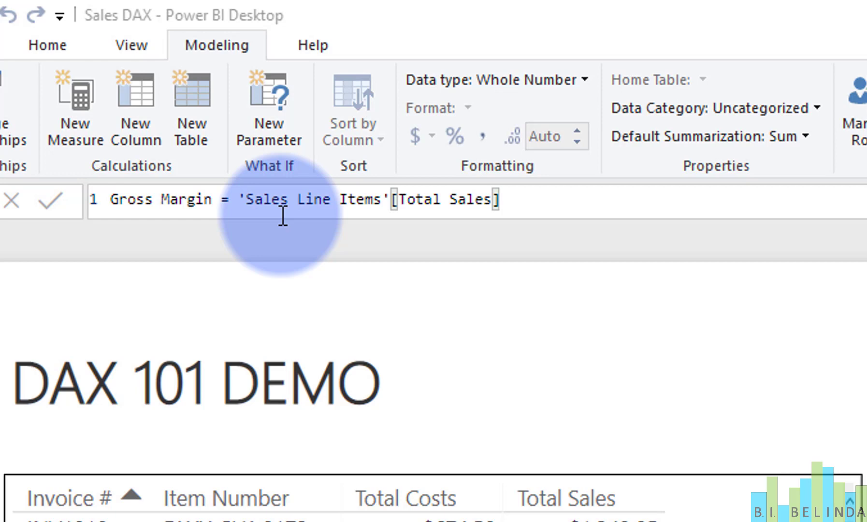
{"action": "mouse_move", "coordinate": [406, 213]}
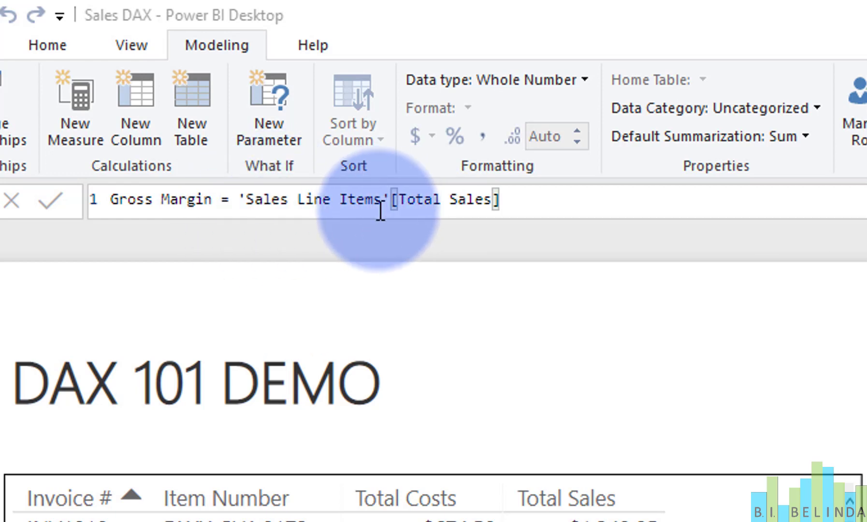
{"action": "mouse_move", "coordinate": [406, 235]}
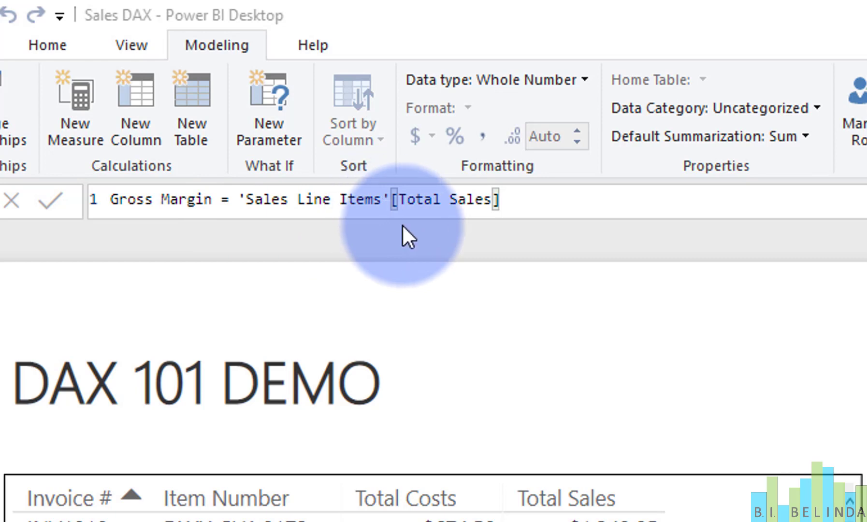
{"action": "mouse_move", "coordinate": [530, 199]}
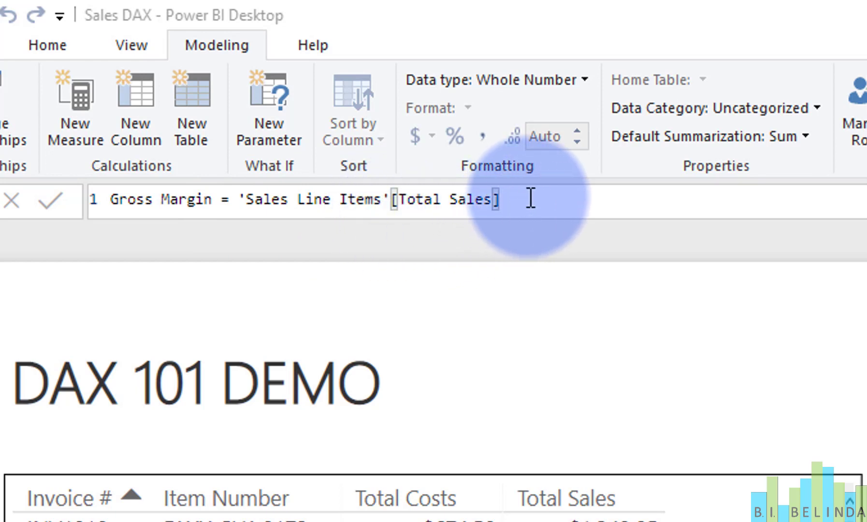
{"action": "mouse_move", "coordinate": [791, 398]}
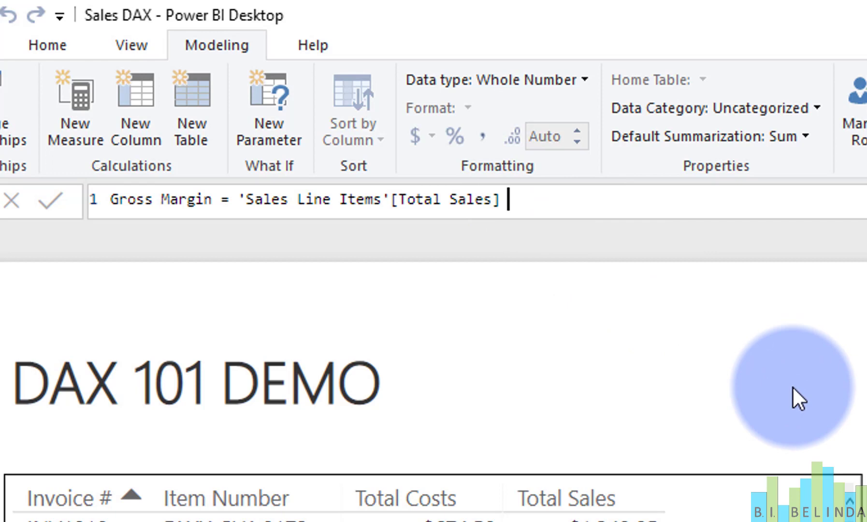
Step: Complete the formula as Total Sales minus 'Sales Line Items'[Total Costs] and commit it
{"action": "type", "text": "-"}
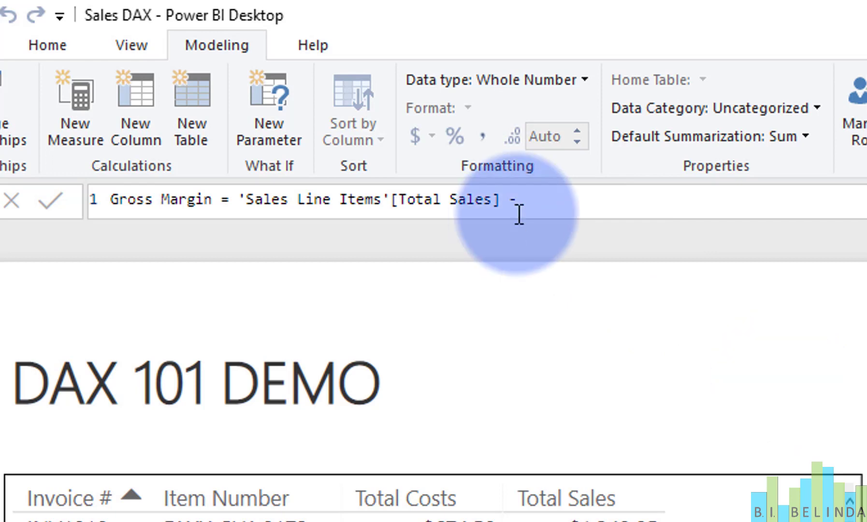
{"action": "mouse_move", "coordinate": [566, 232]}
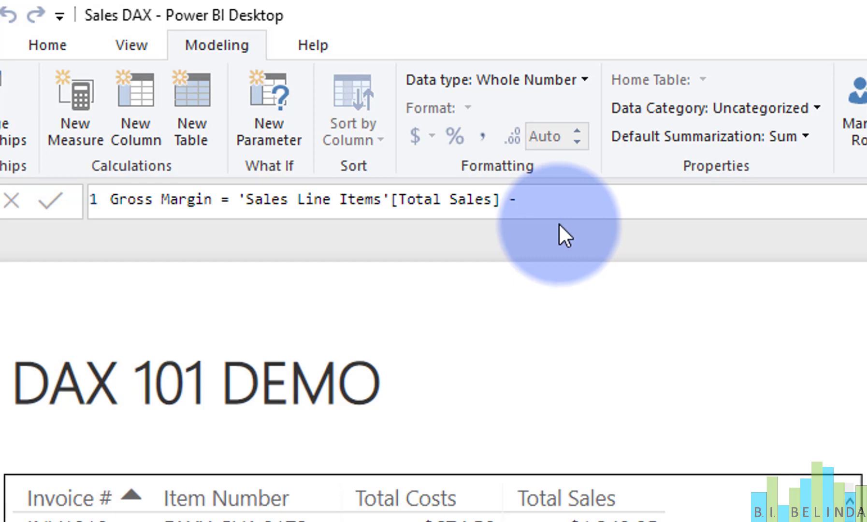
{"action": "mouse_move", "coordinate": [562, 235]}
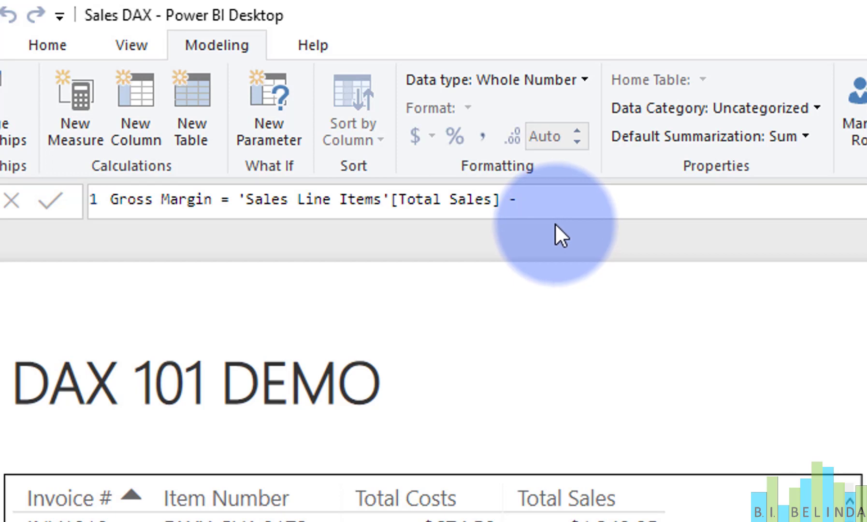
{"action": "type", "text": "tota"}
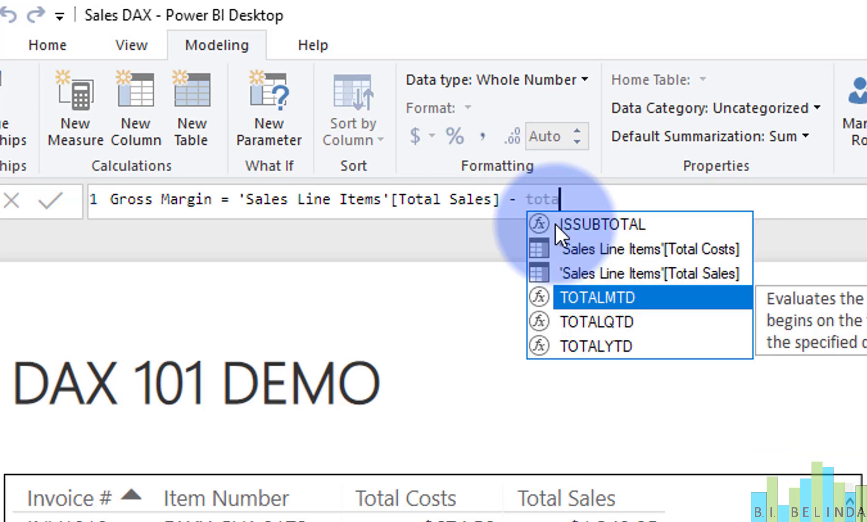
{"action": "left_click", "coordinate": [651, 248]}
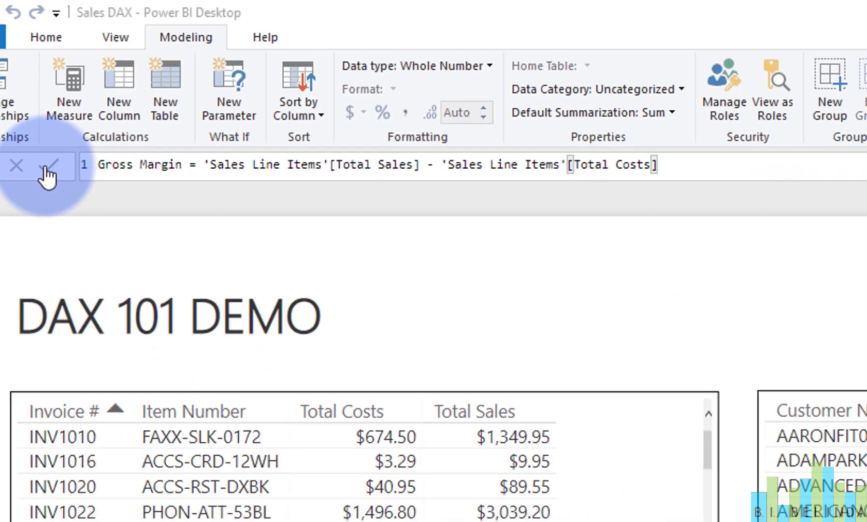
{"action": "left_click", "coordinate": [51, 165]}
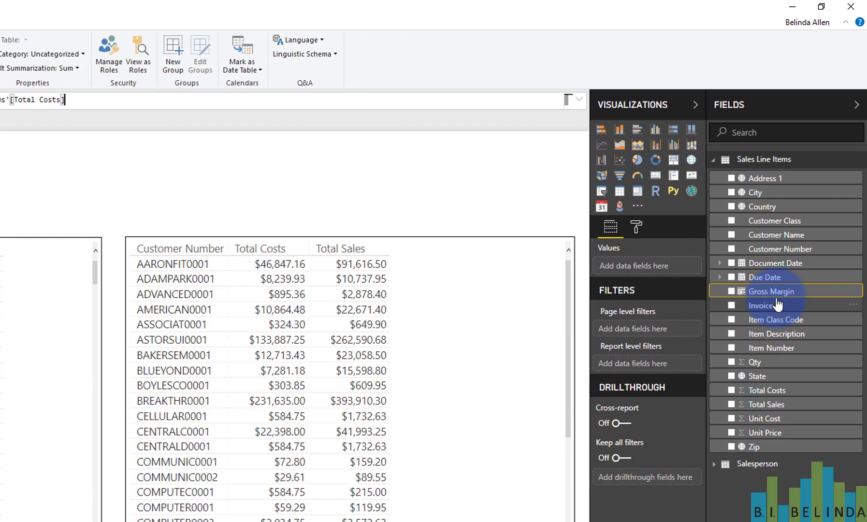
Step: In Data view, give Gross Margin US dollar format with 2 decimals, comparing against Total Costs
{"action": "left_click", "coordinate": [20, 90]}
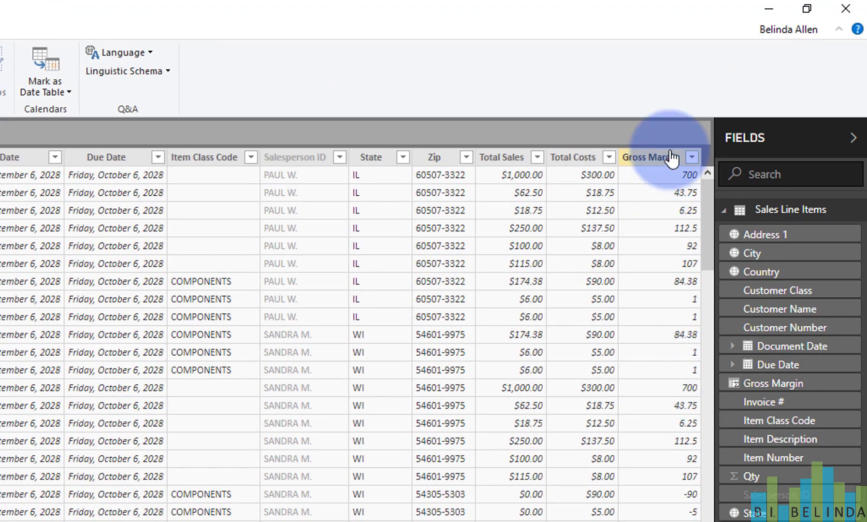
{"action": "left_click", "coordinate": [649, 156]}
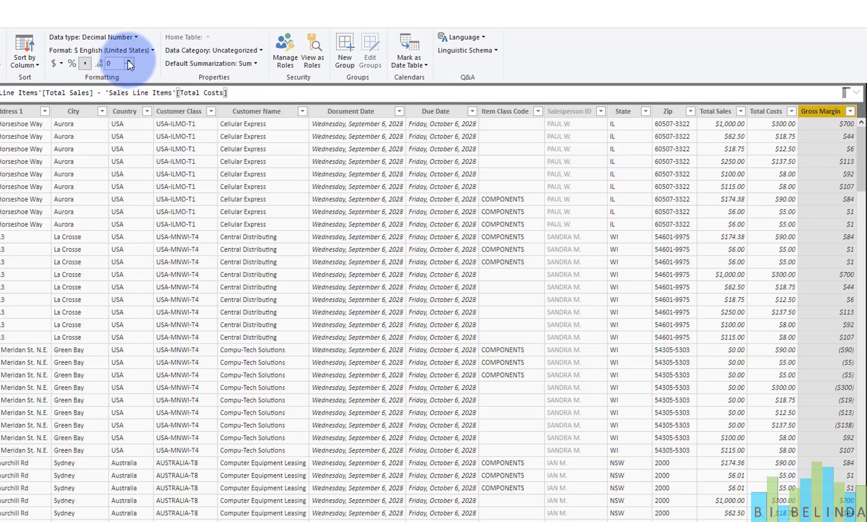
{"action": "left_click", "coordinate": [129, 63]}
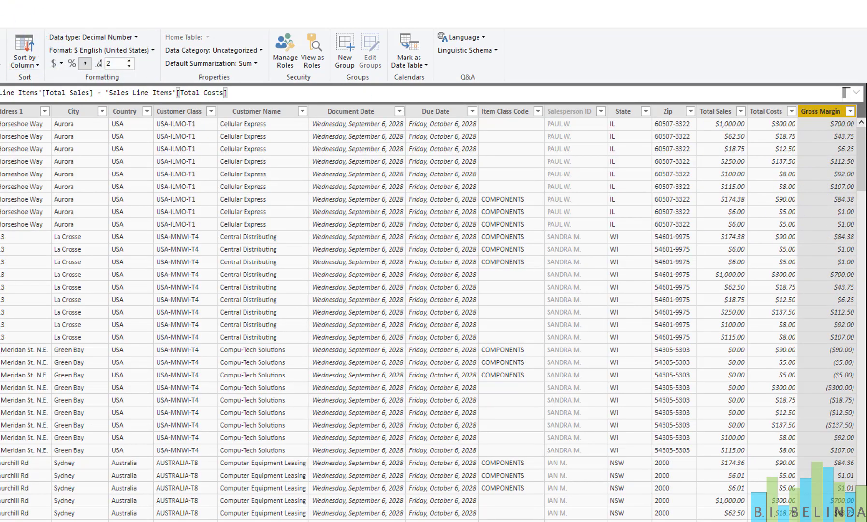
{"action": "left_click", "coordinate": [716, 111]}
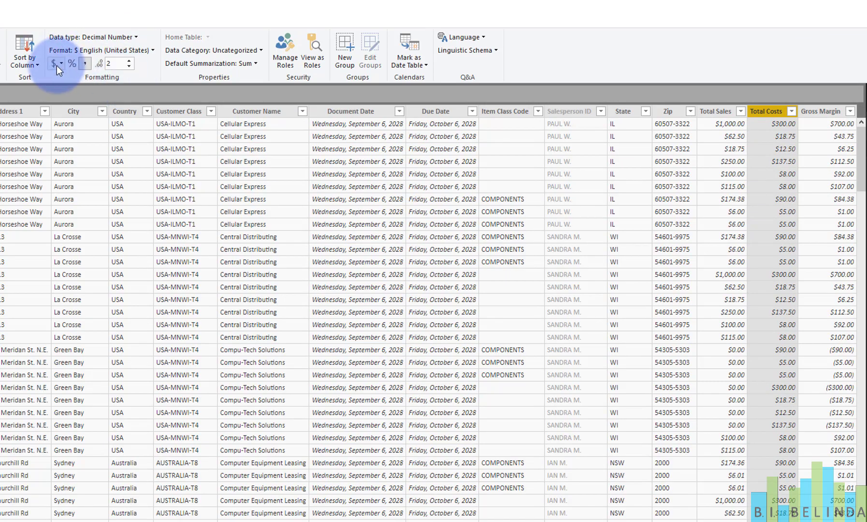
{"action": "left_click", "coordinate": [717, 112]}
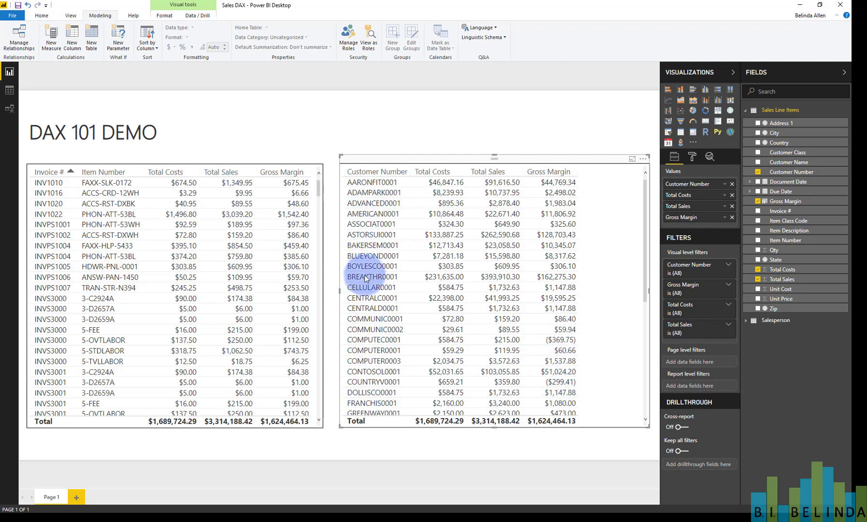
{"action": "mouse_move", "coordinate": [391, 256]}
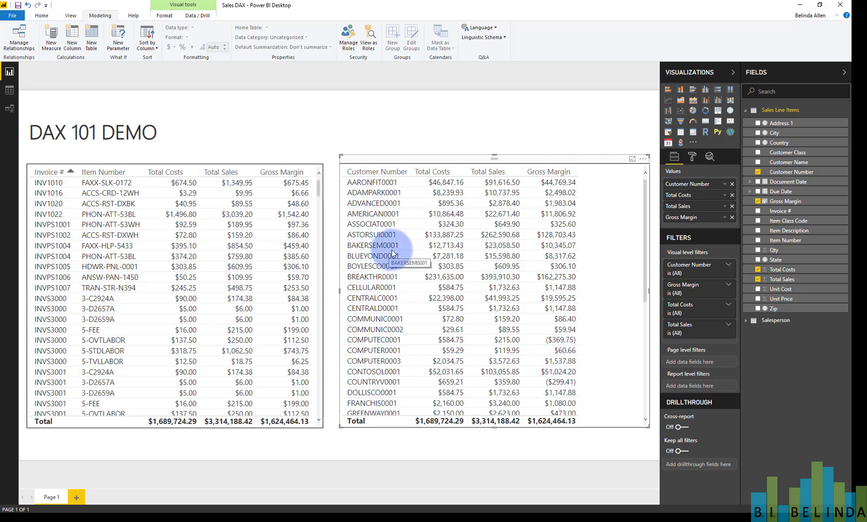
Step: Switch to the Sales Line Items data grid showing the Gross Margin currency column
{"action": "left_click", "coordinate": [9, 89]}
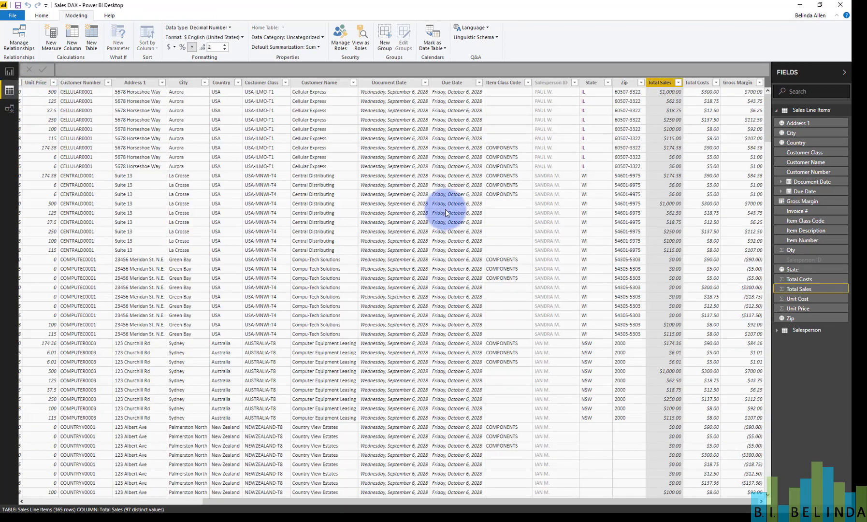
{"action": "mouse_move", "coordinate": [752, 128]}
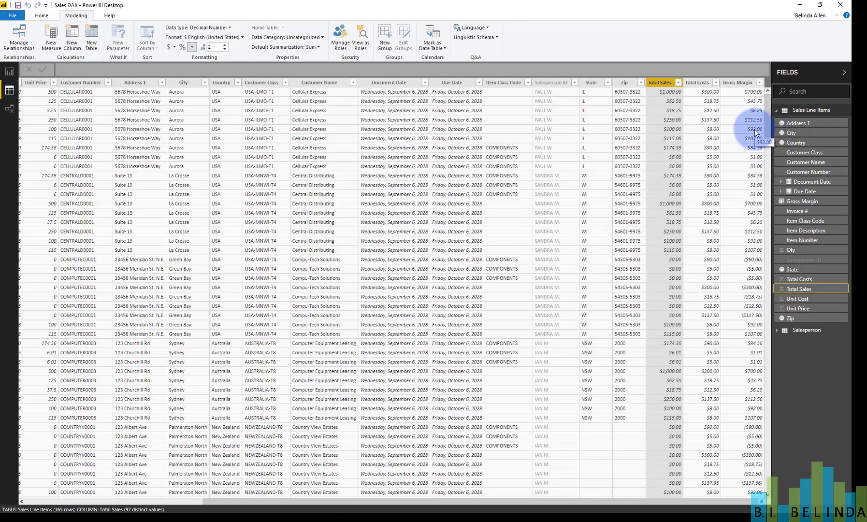
{"action": "mouse_move", "coordinate": [749, 136]}
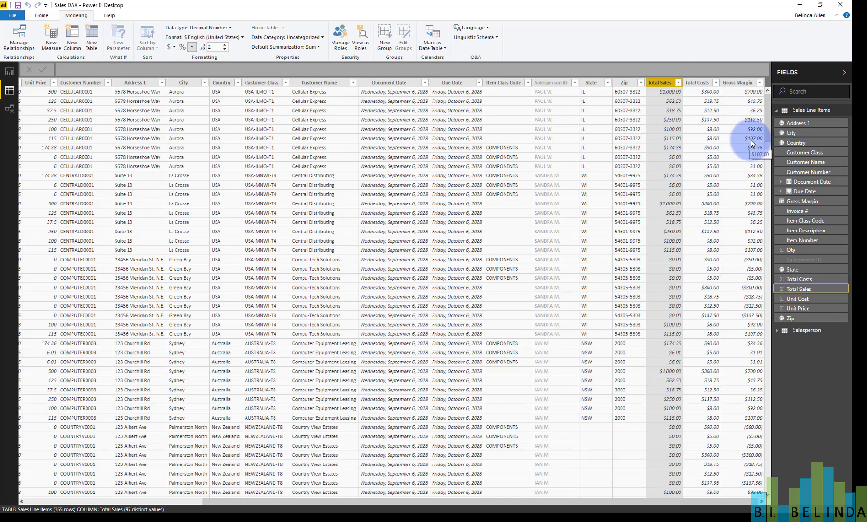
{"action": "mouse_move", "coordinate": [758, 100]}
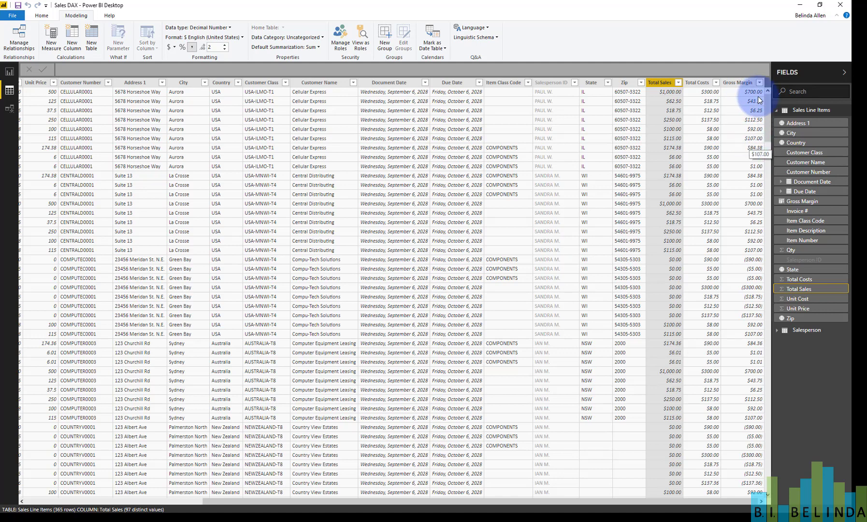
{"action": "mouse_move", "coordinate": [752, 409]}
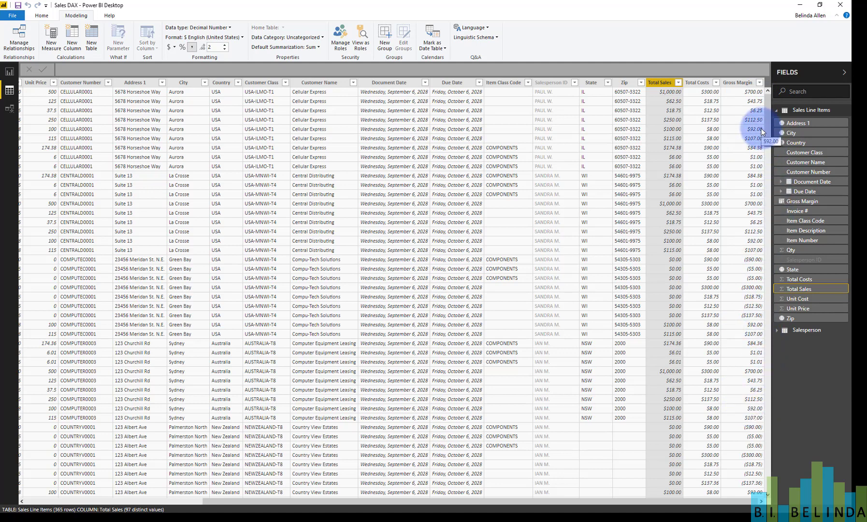
{"action": "mouse_move", "coordinate": [745, 228]}
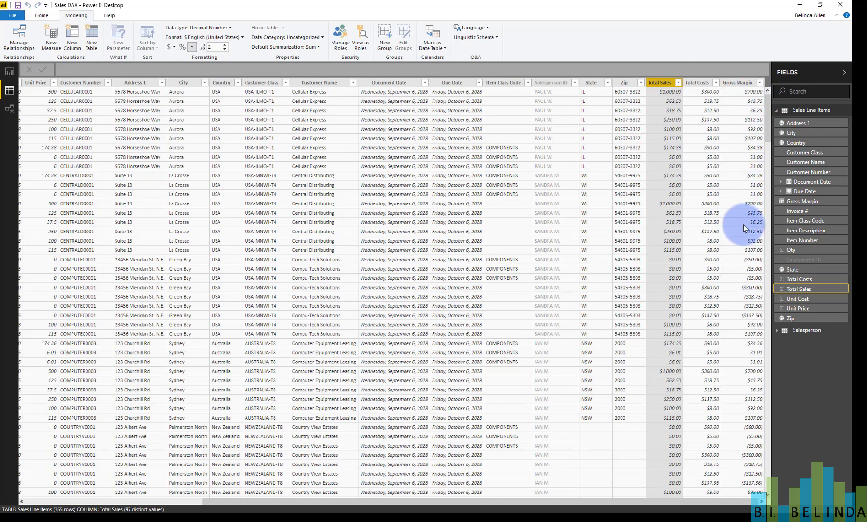
{"action": "mouse_move", "coordinate": [743, 228]}
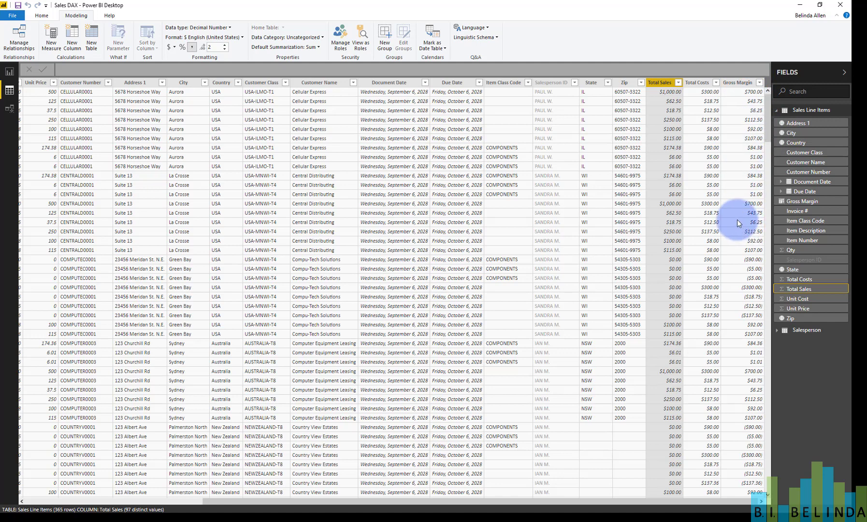
{"action": "mouse_move", "coordinate": [747, 163]}
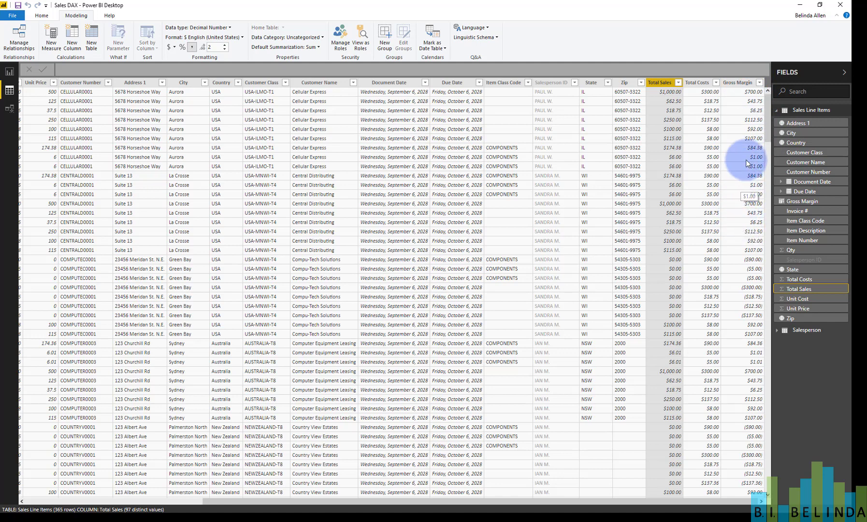
{"action": "mouse_move", "coordinate": [746, 166]}
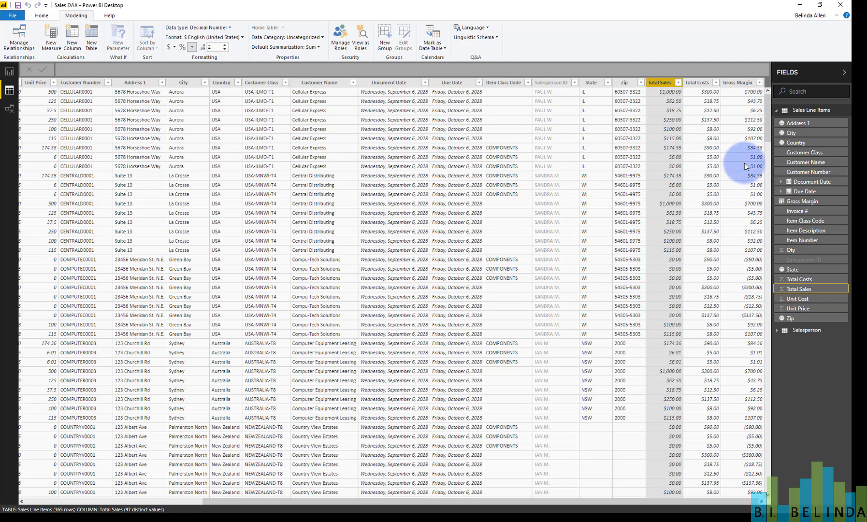
{"action": "mouse_move", "coordinate": [742, 168]}
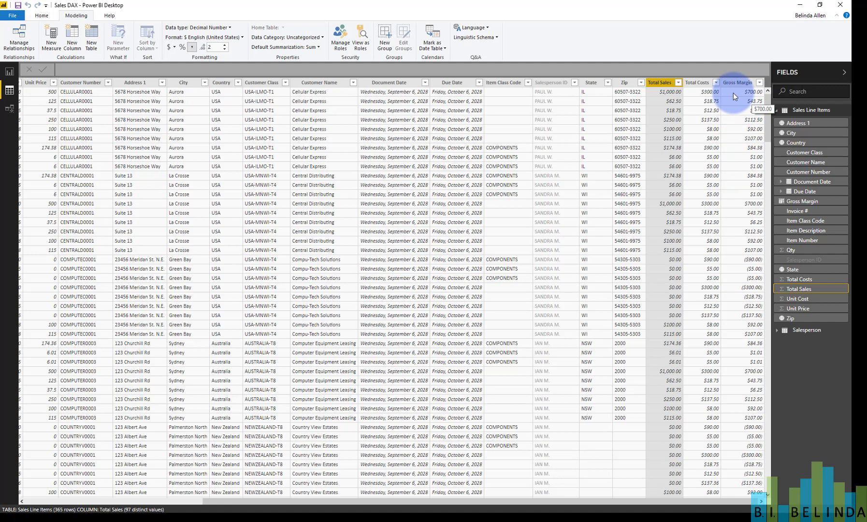
{"action": "mouse_move", "coordinate": [9, 73]}
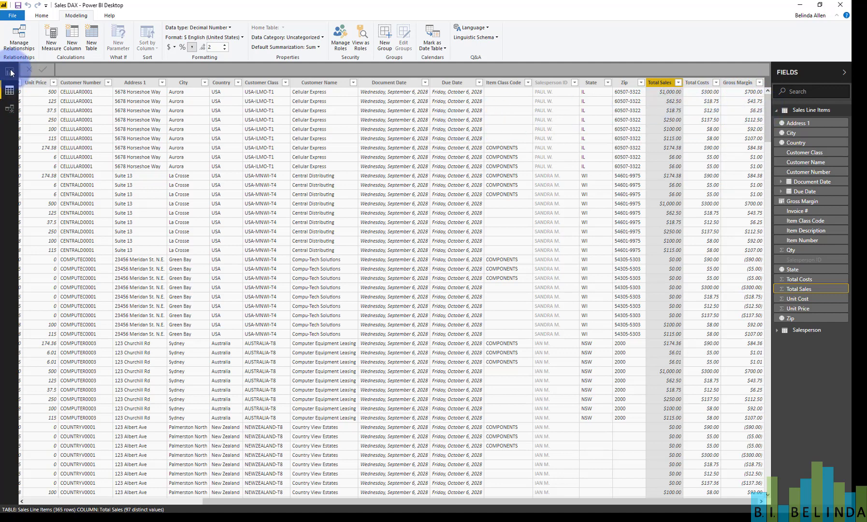
Step: Return to the DAX 101 Demo report page with Gross Margin in both tables
{"action": "left_click", "coordinate": [10, 72]}
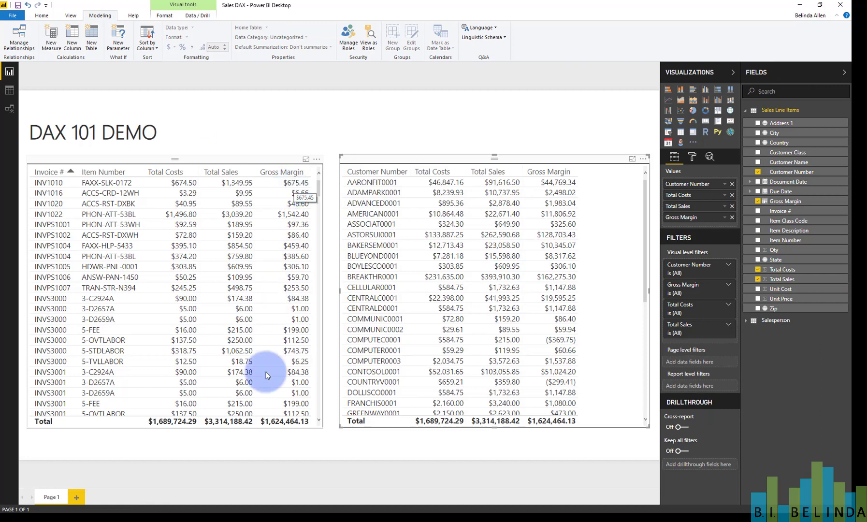
{"action": "mouse_move", "coordinate": [298, 435]}
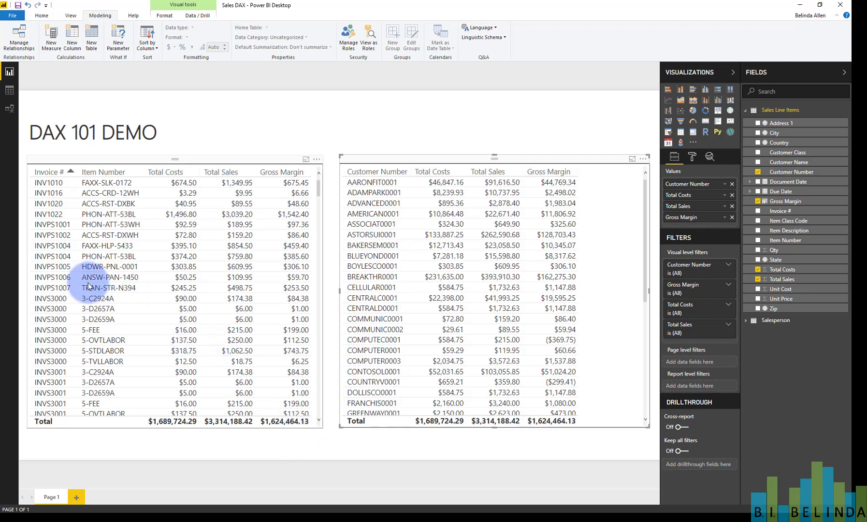
{"action": "mouse_move", "coordinate": [153, 198]}
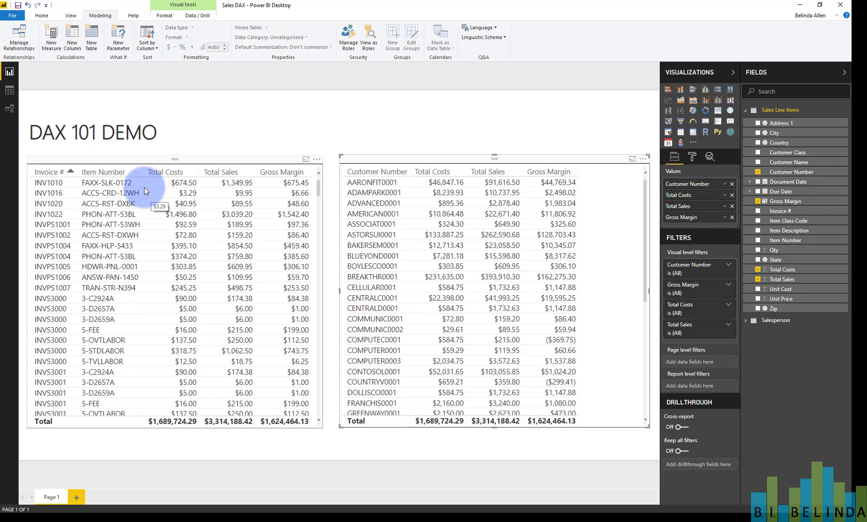
{"action": "mouse_move", "coordinate": [256, 231]}
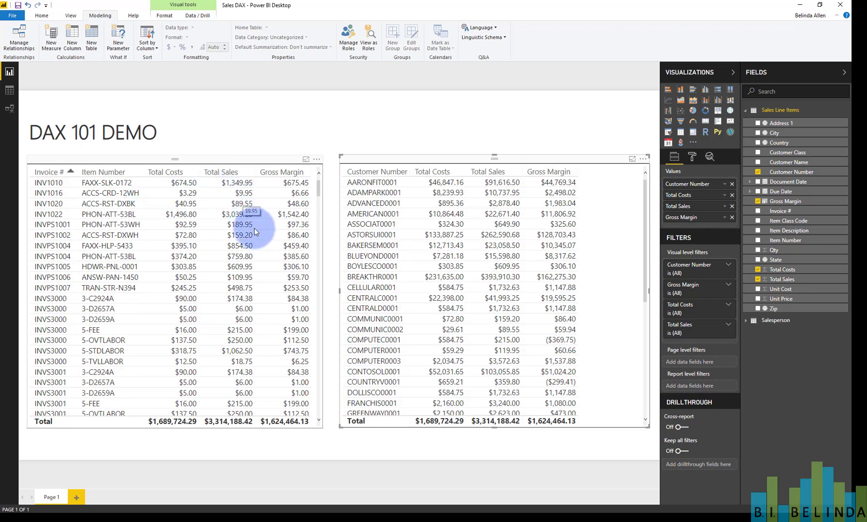
{"action": "mouse_move", "coordinate": [308, 386]}
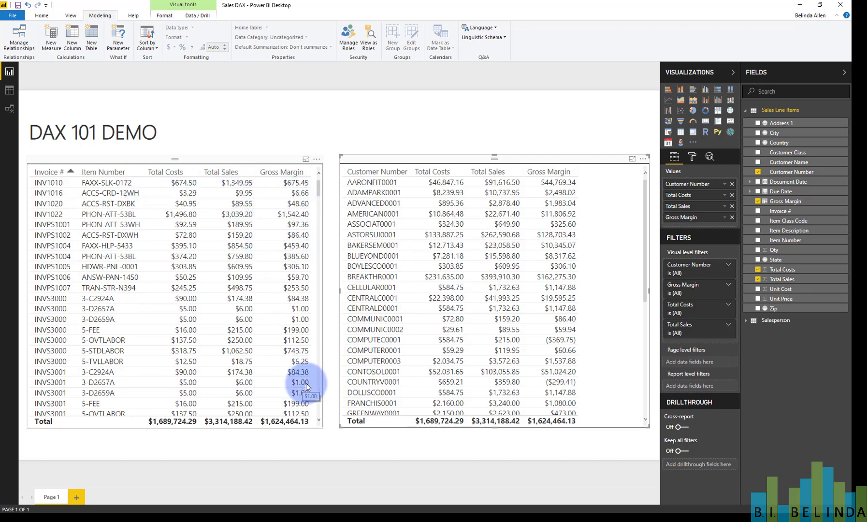
{"action": "mouse_move", "coordinate": [308, 393]}
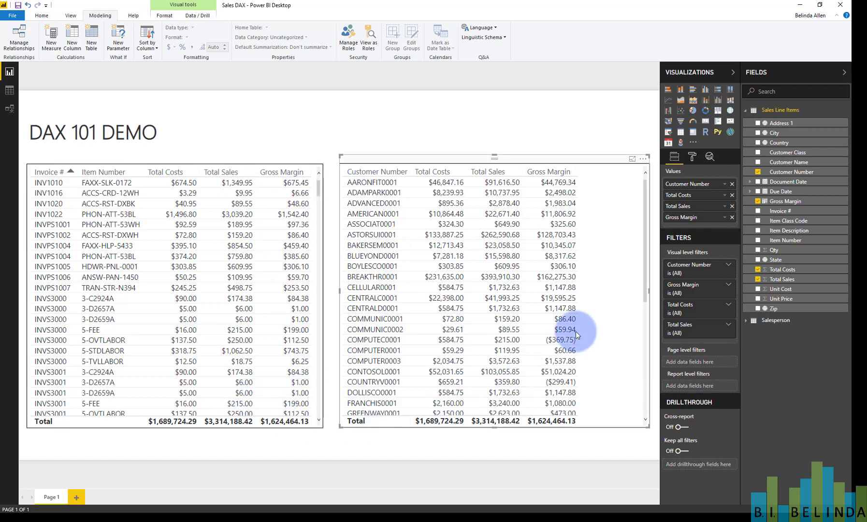
{"action": "mouse_move", "coordinate": [544, 117]}
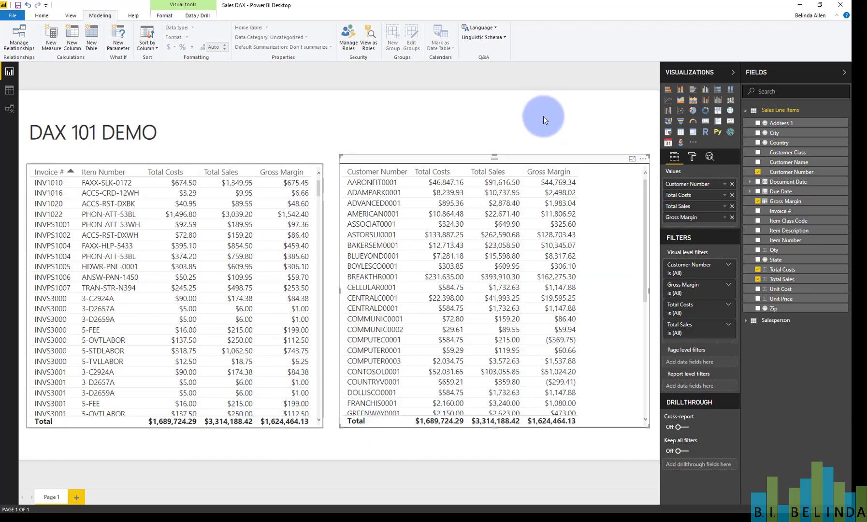